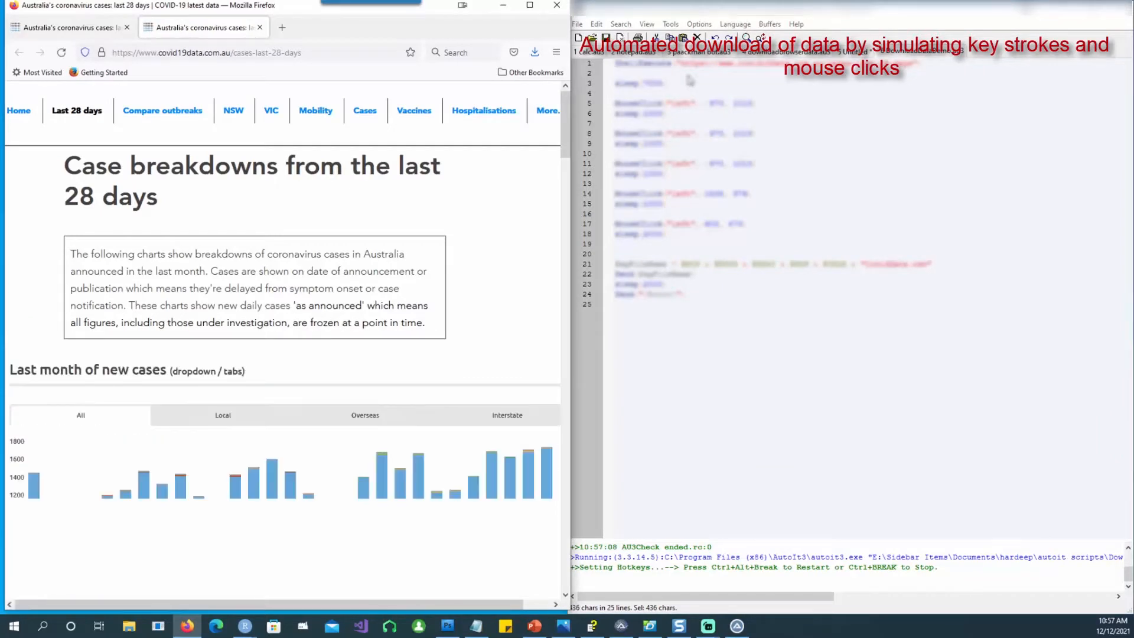
scroll(down, 3)
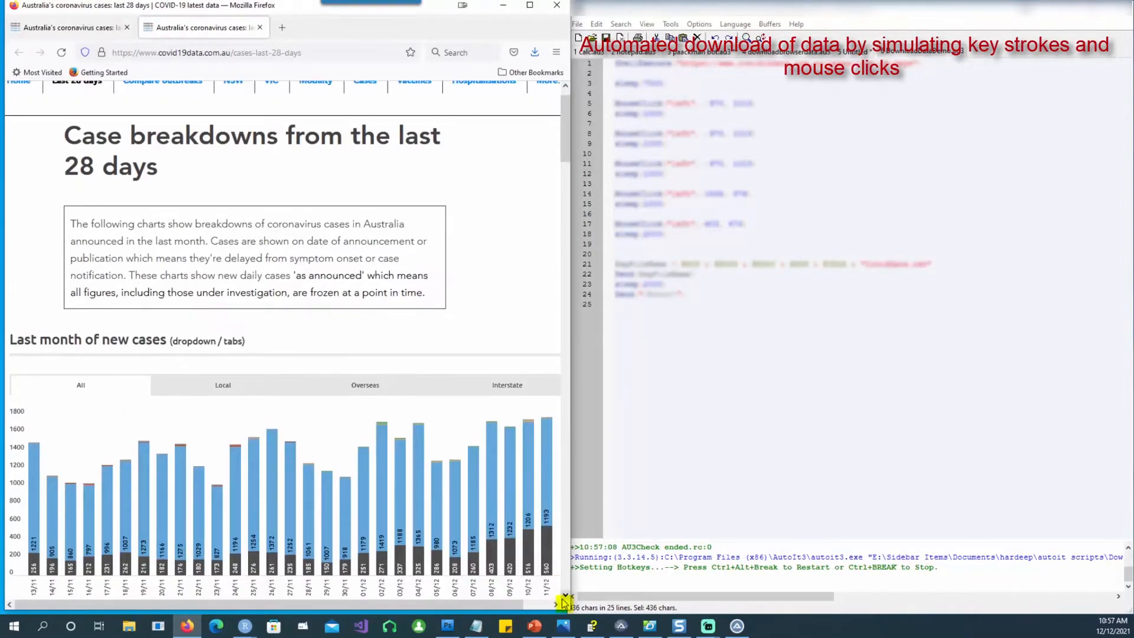
scroll(down, 3)
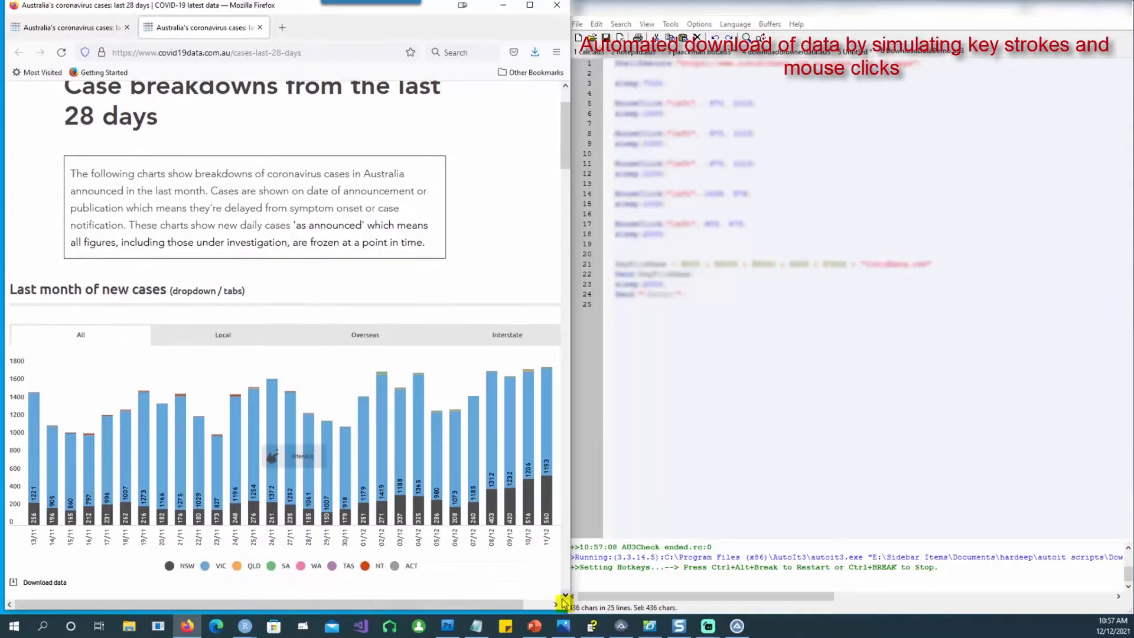
click(44, 572)
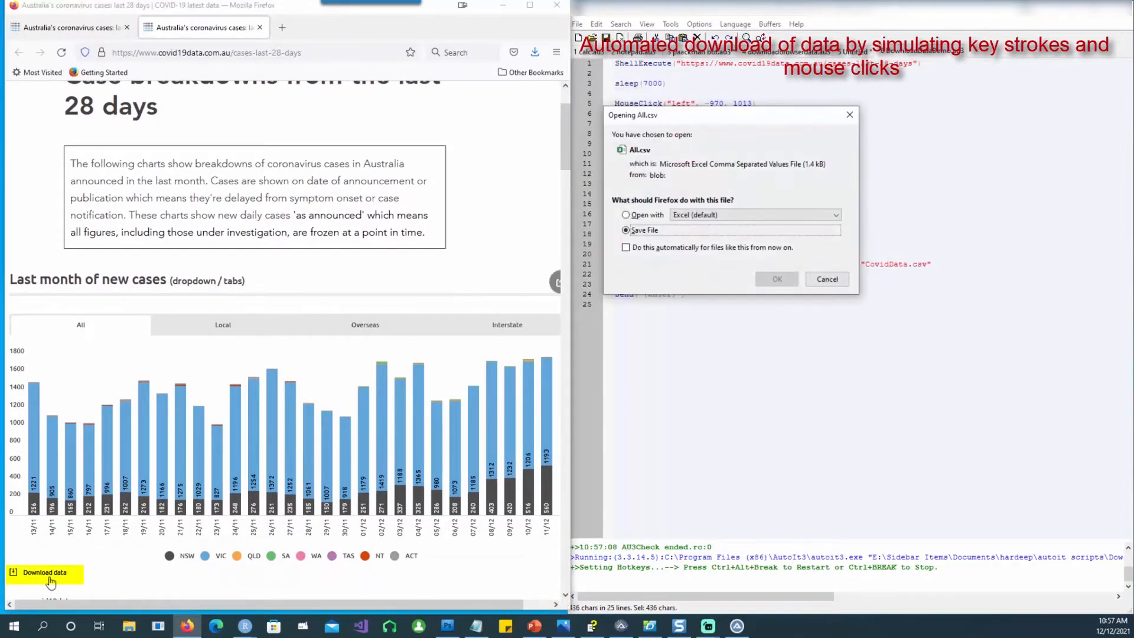
click(776, 279)
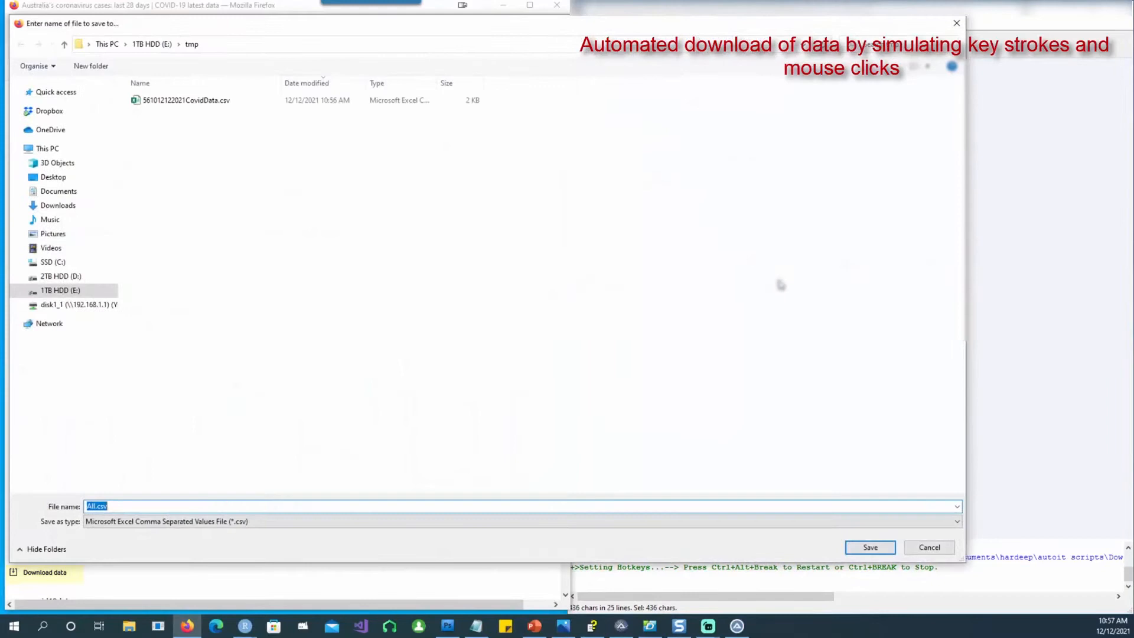
text(571012122021CovidData.csv)
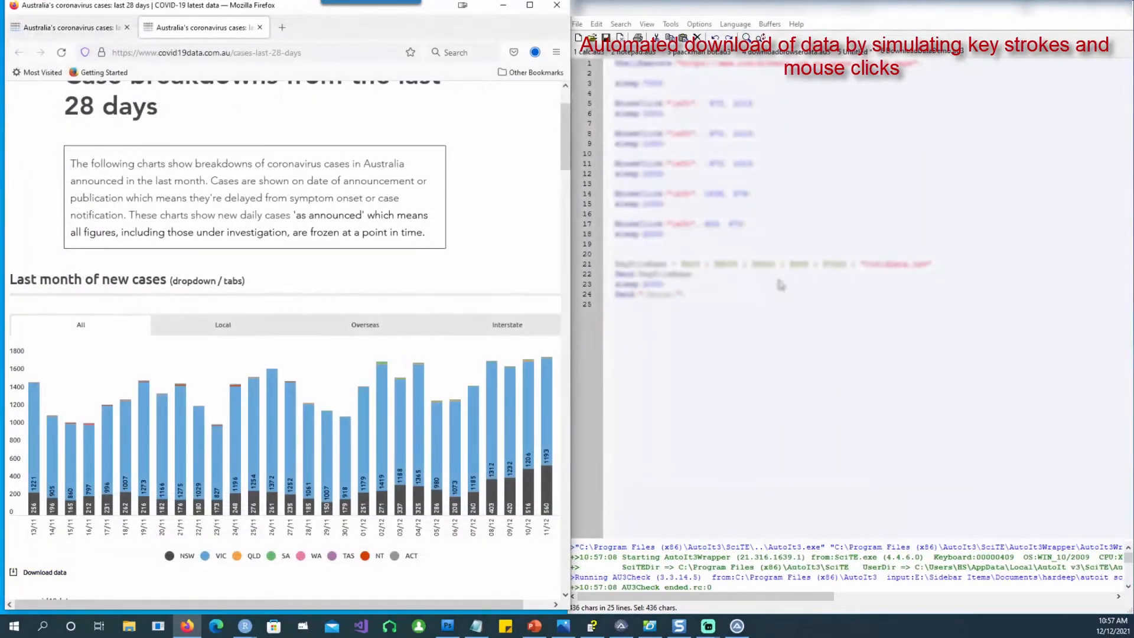
Search Google for 'autoit' and open the AutoIt: Home result
click(454, 316)
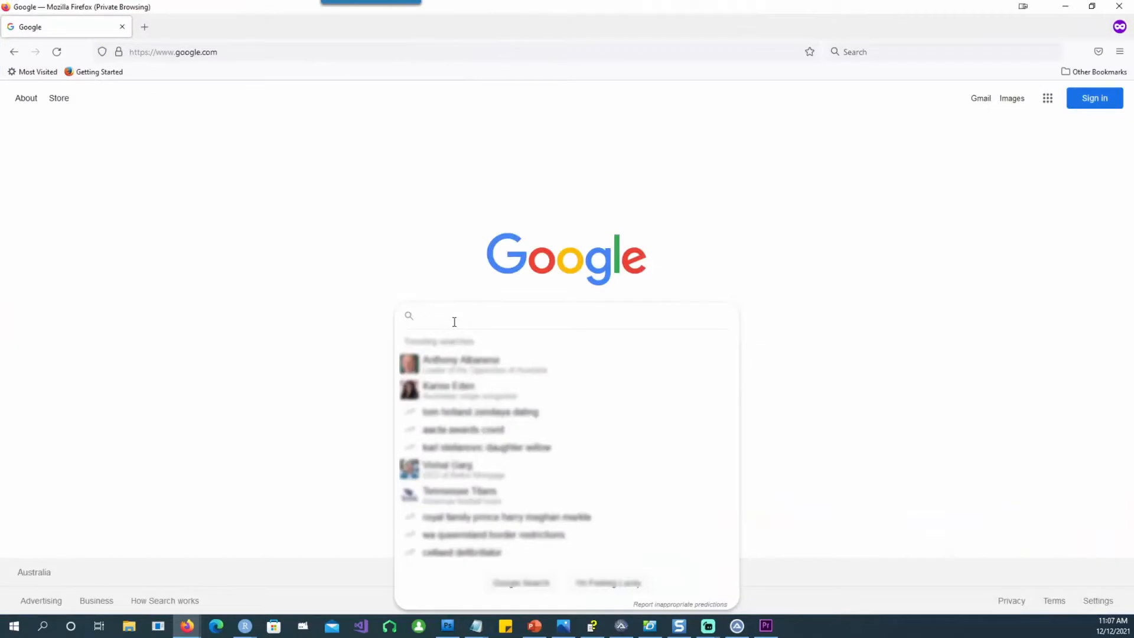
text(autoit)
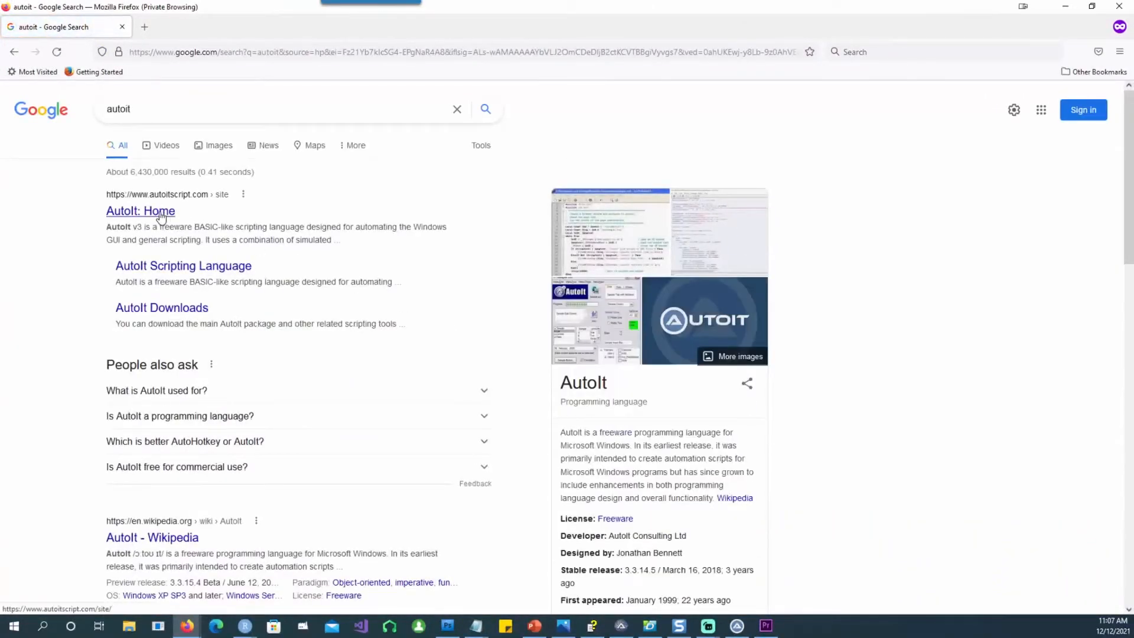
click(141, 210)
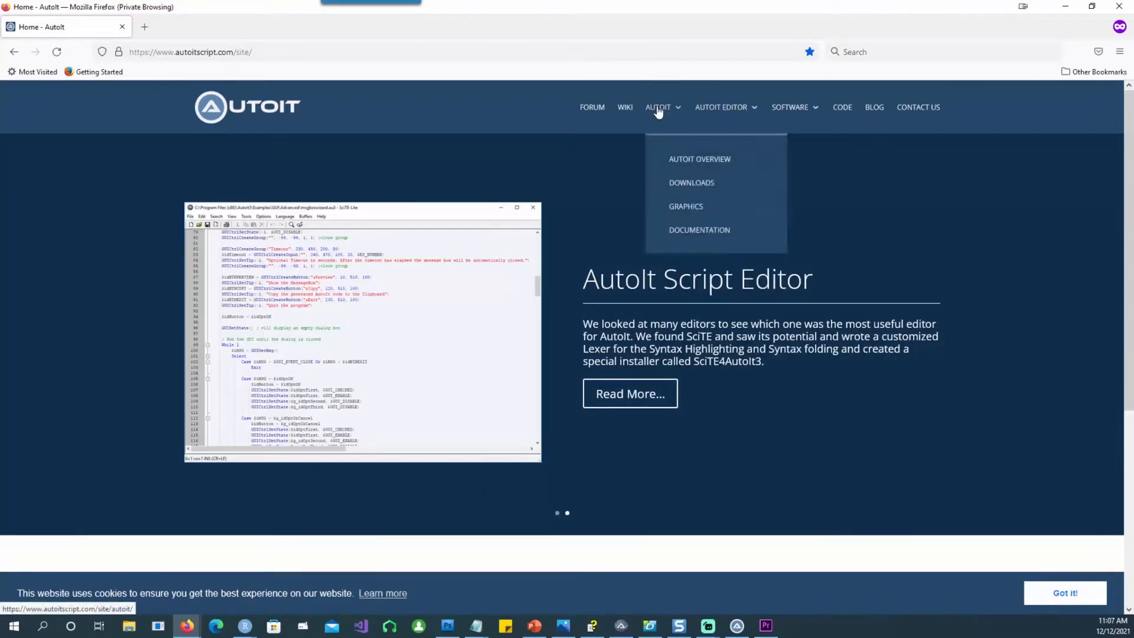
Go to the AutoIt Downloads page and start, then dismiss, the full installer download
click(691, 182)
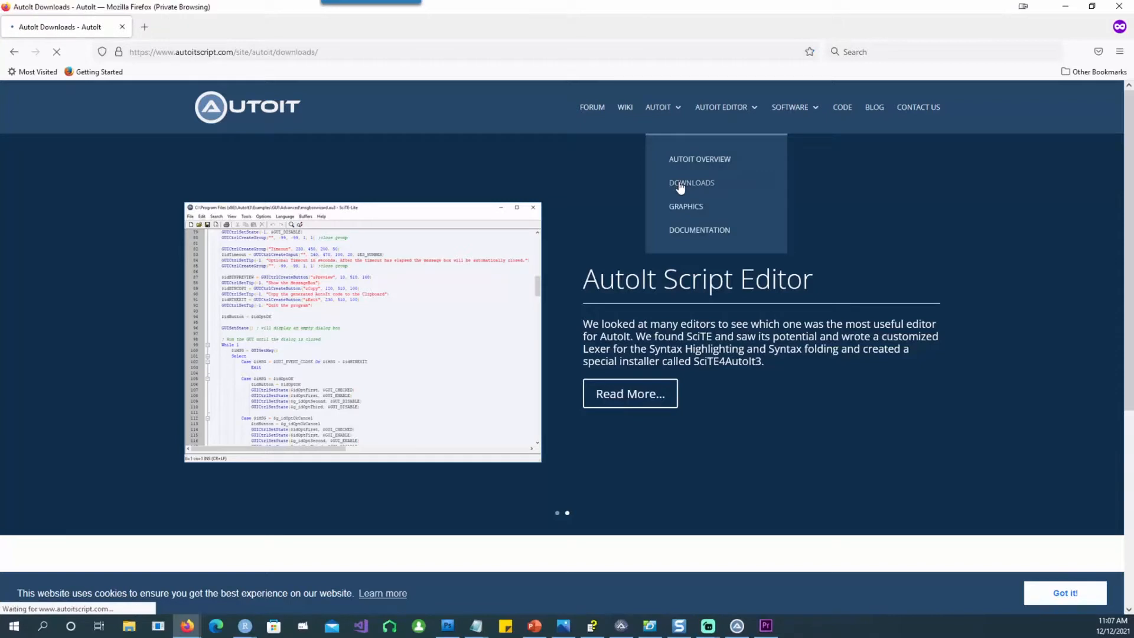
click(691, 182)
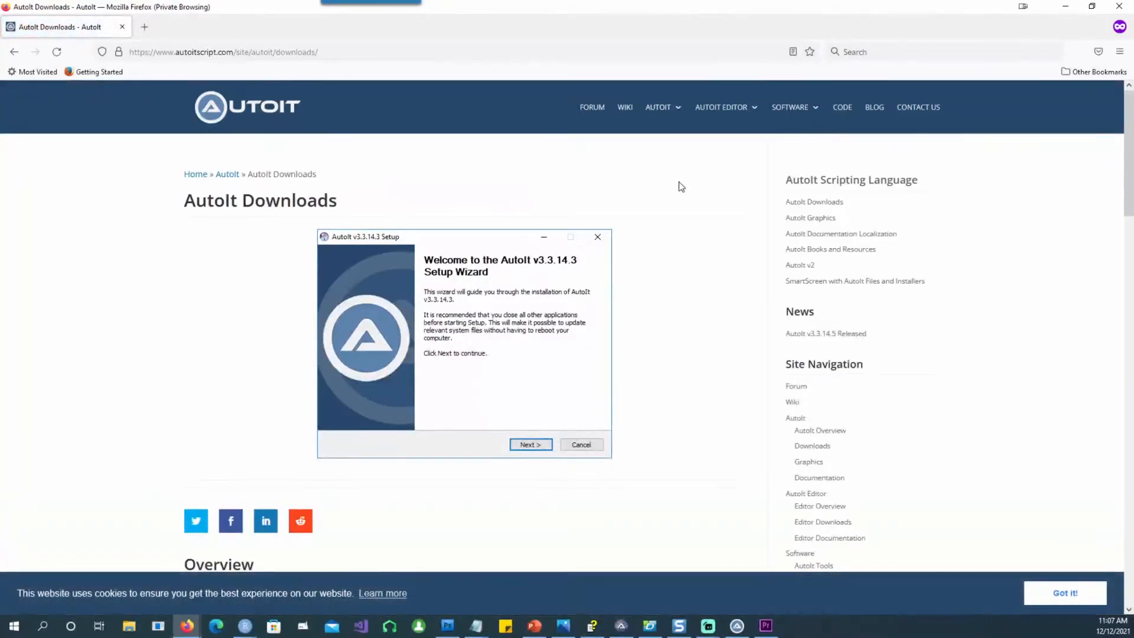
scroll(down, 3)
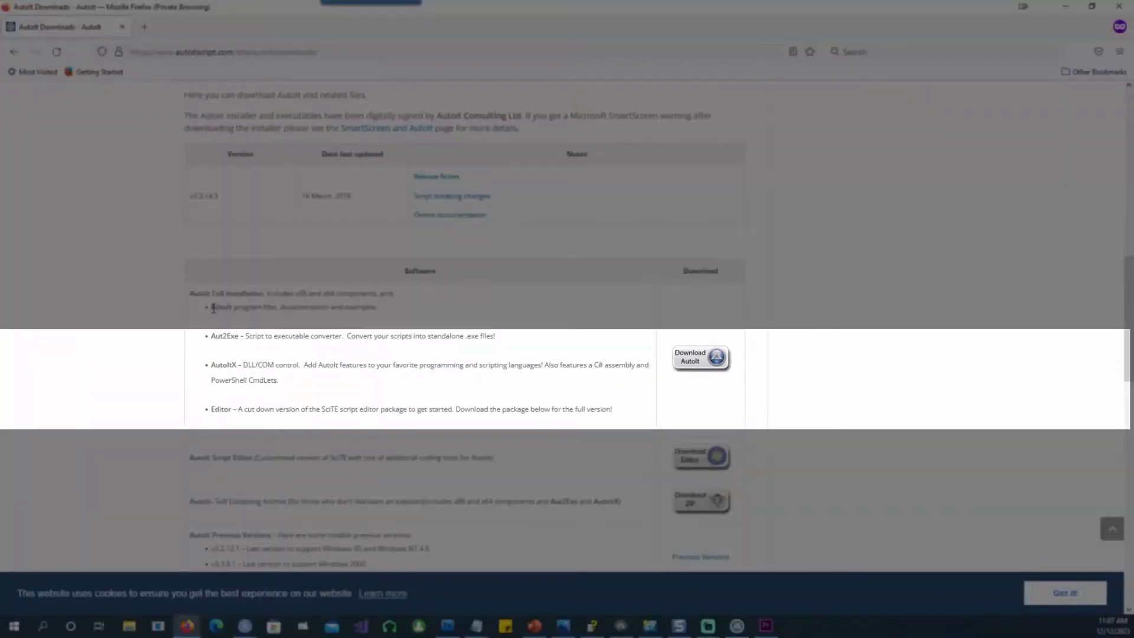
double_click(224, 365)
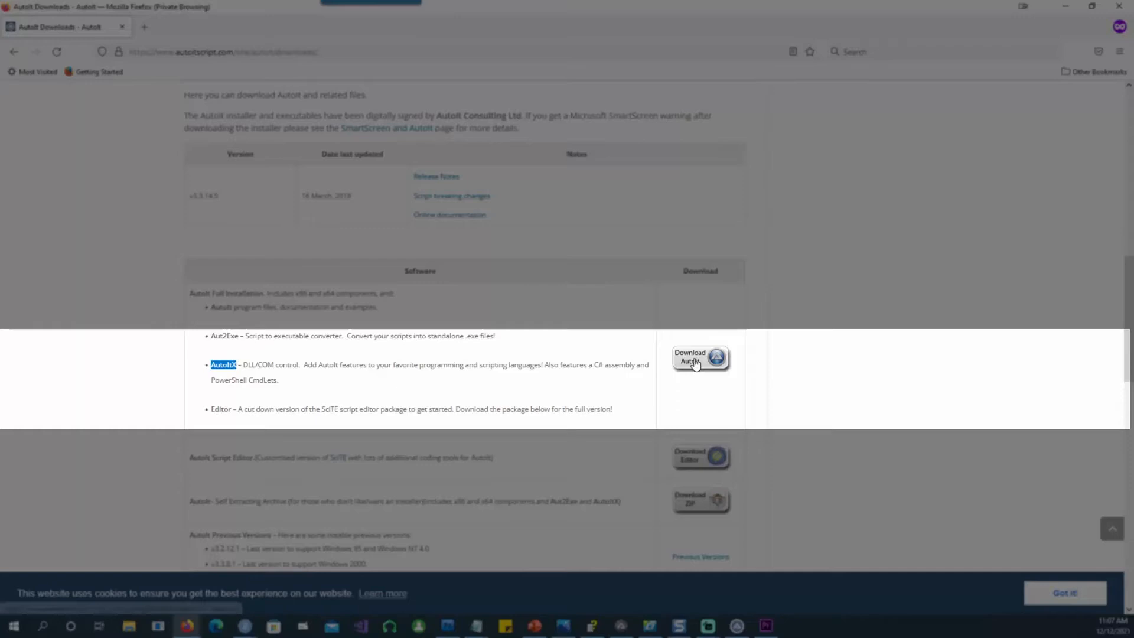
click(699, 356)
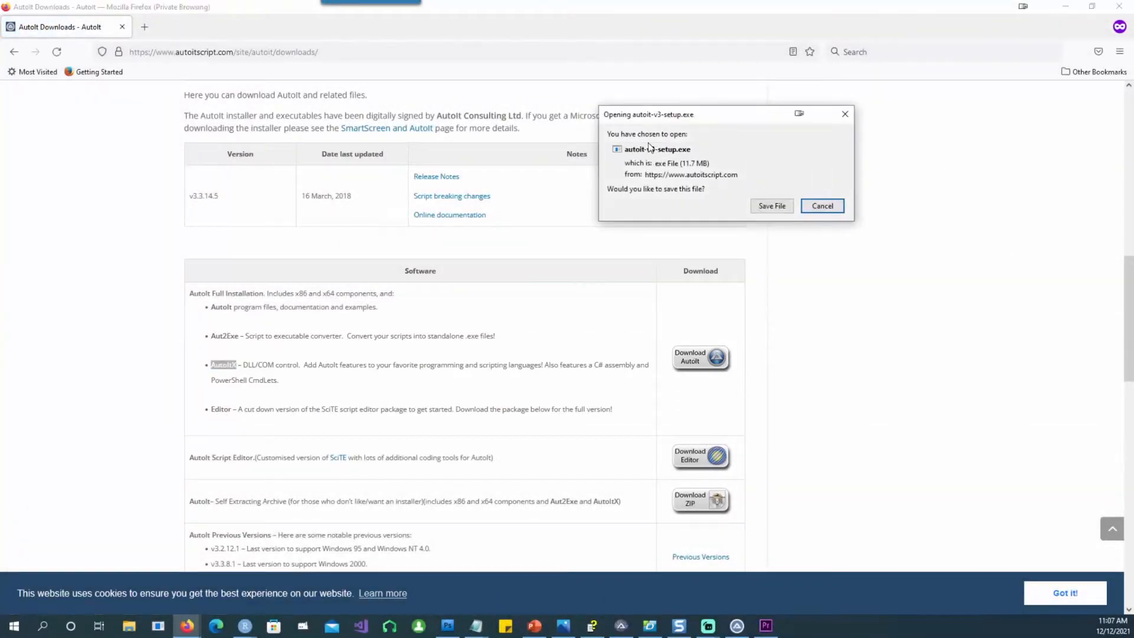
click(821, 205)
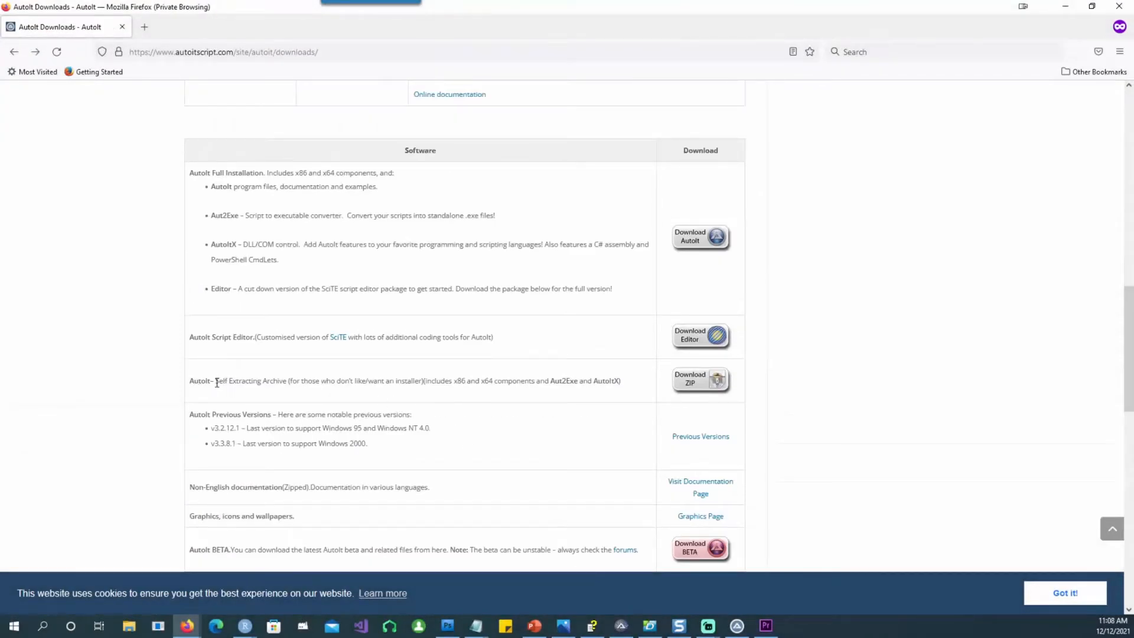
Download the AutoIt self-extracting ZIP archive instead
double_click(250, 380)
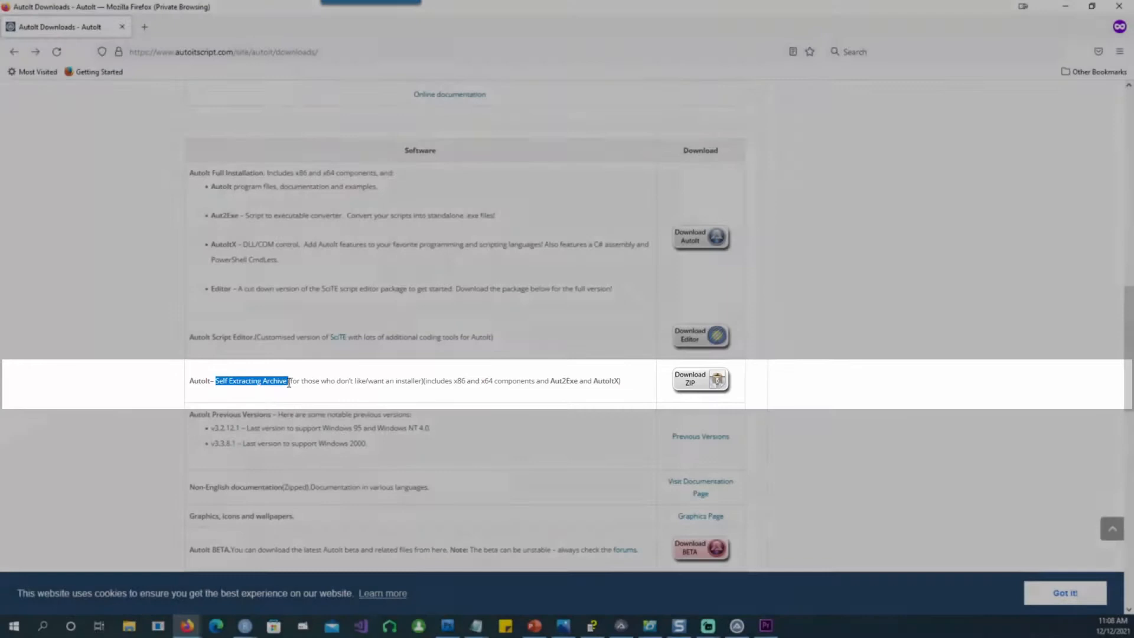
mouse_move(687, 381)
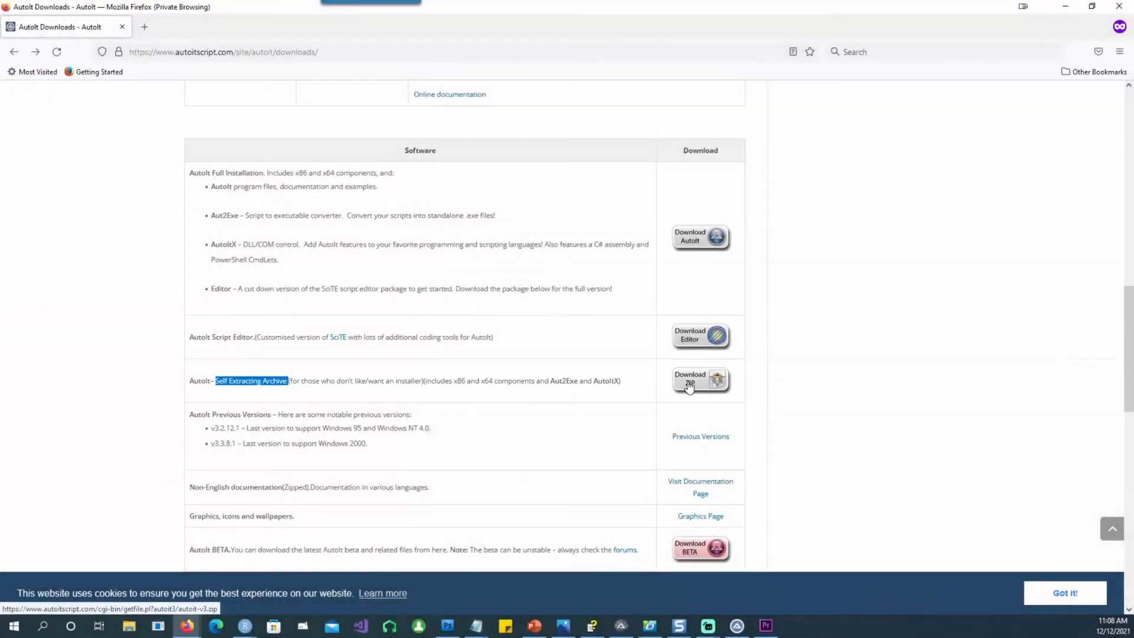
click(699, 379)
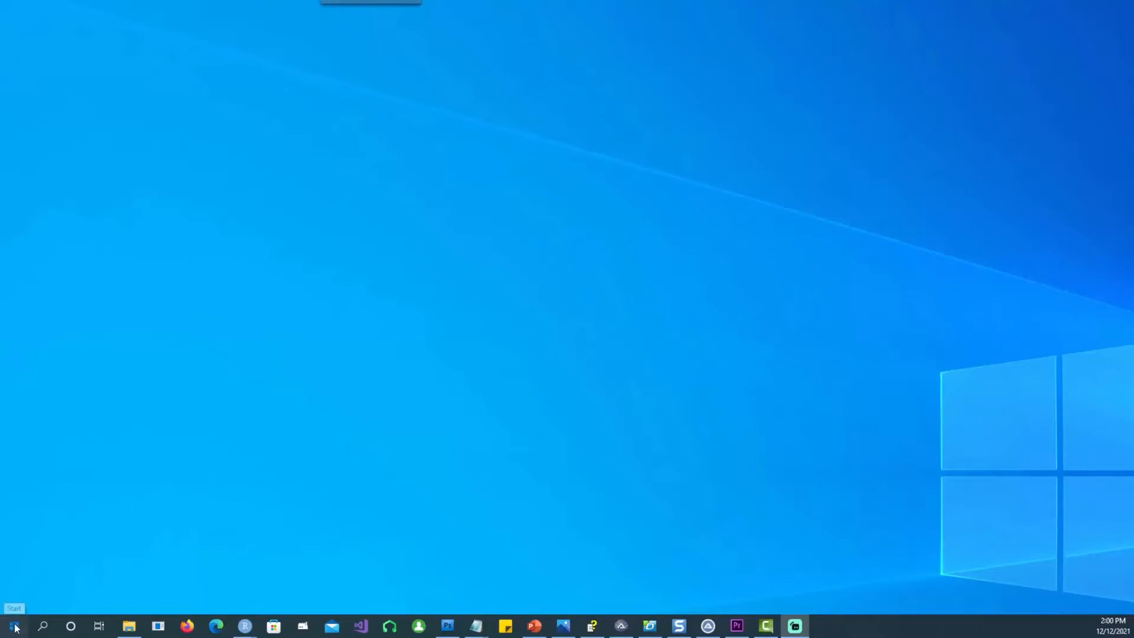
click(13, 626)
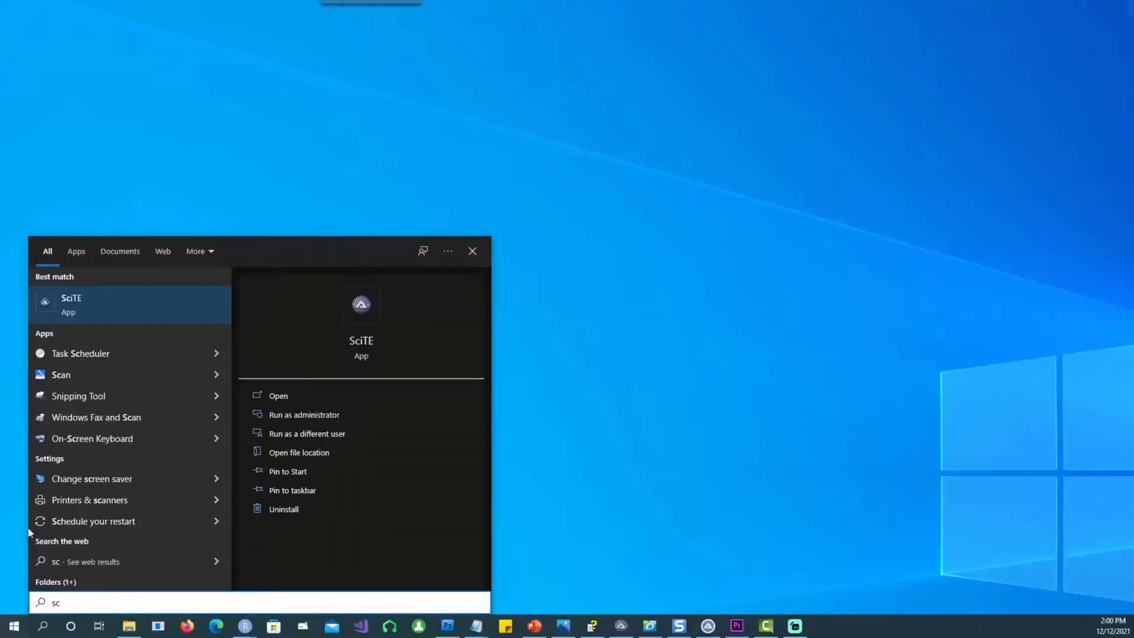
click(277, 396)
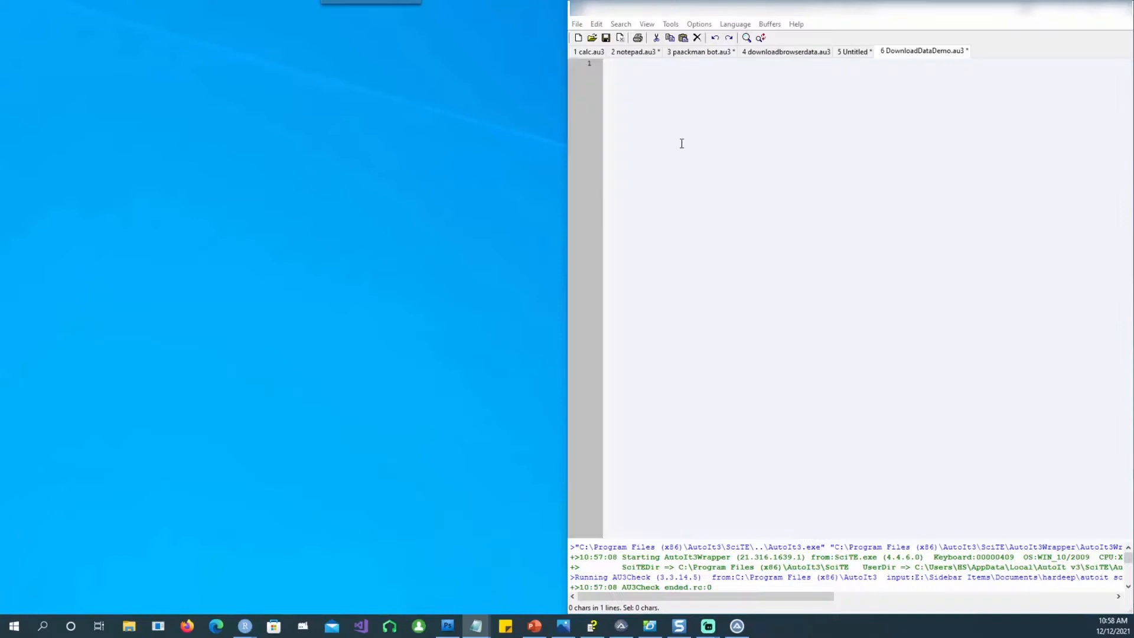
text(ShellExecute("https://www.covid19data.com.au/cases-last-28-days"))
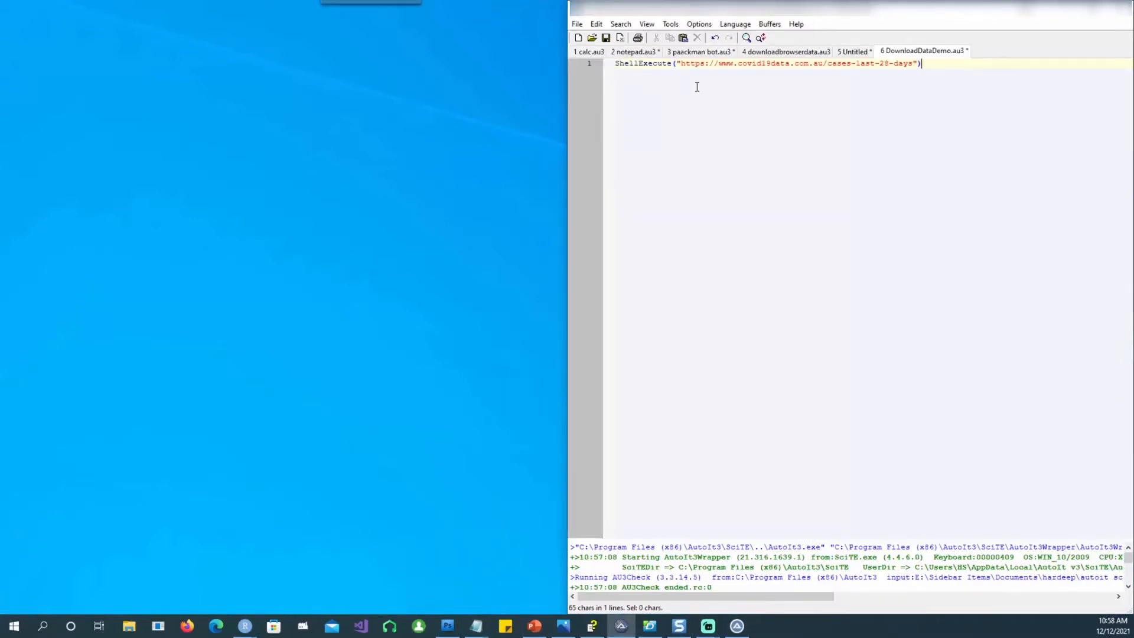
click(669, 24)
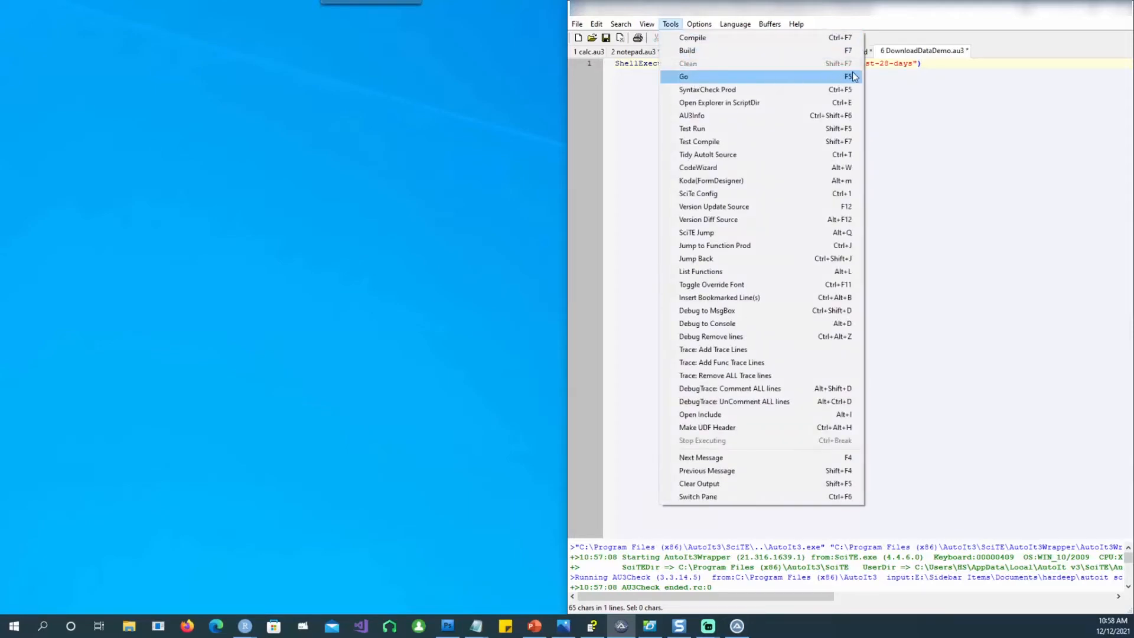
Run the script so it opens the covid19data last-28-days page in Firefox
click(684, 77)
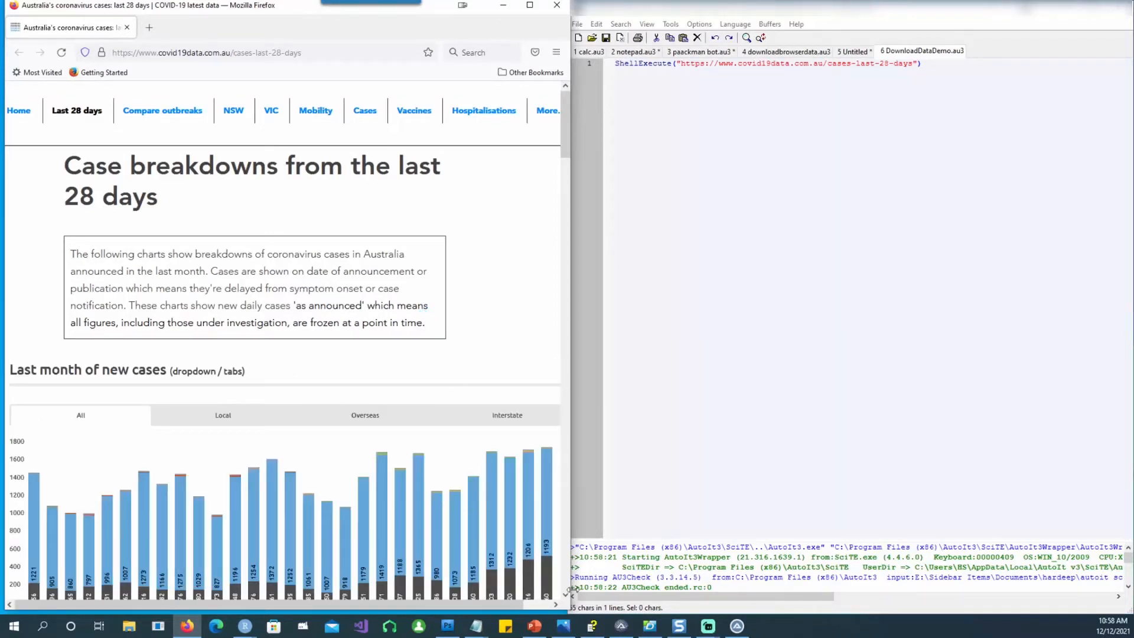
scroll(down, 3)
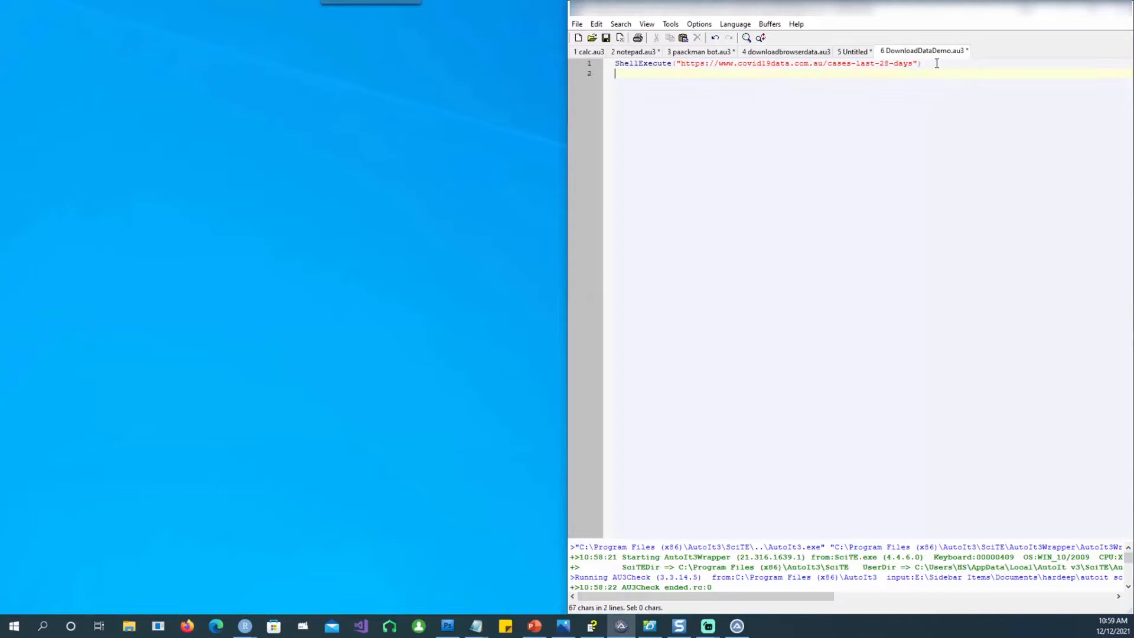
Add a sleep(7000) line below the ShellExecute call
key(enter)
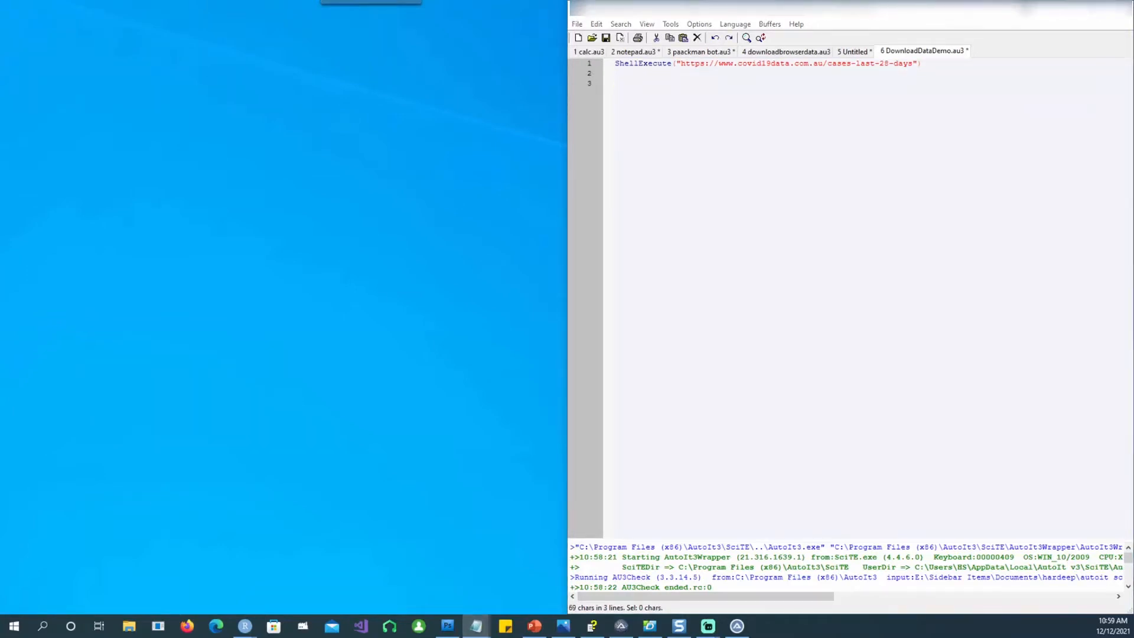
text(sleep(7000))
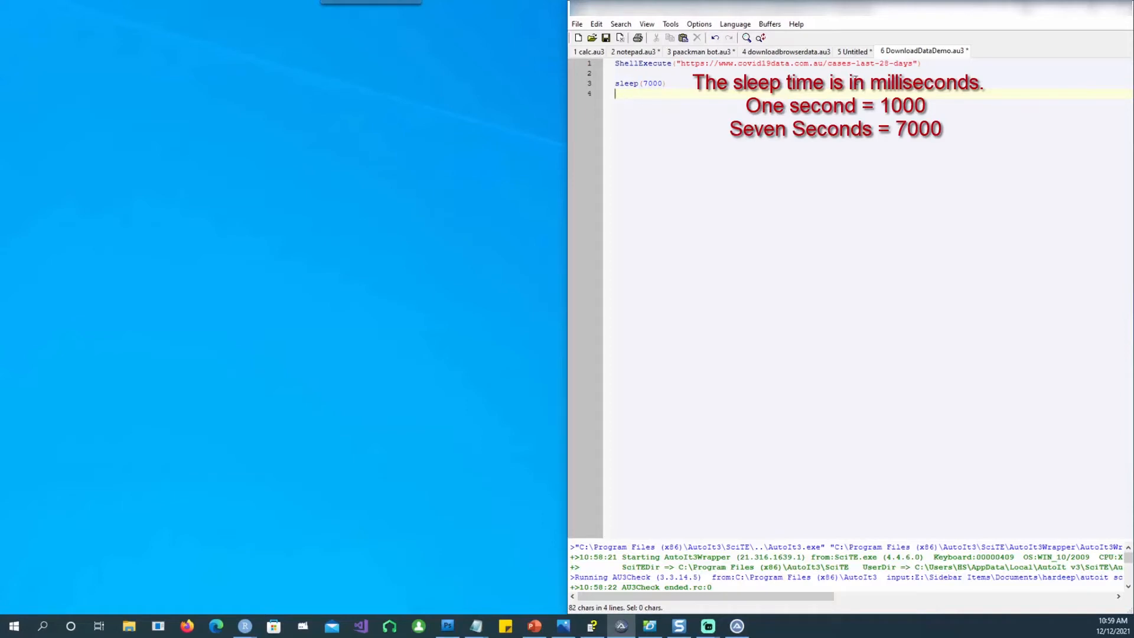
mouse_move(711, 40)
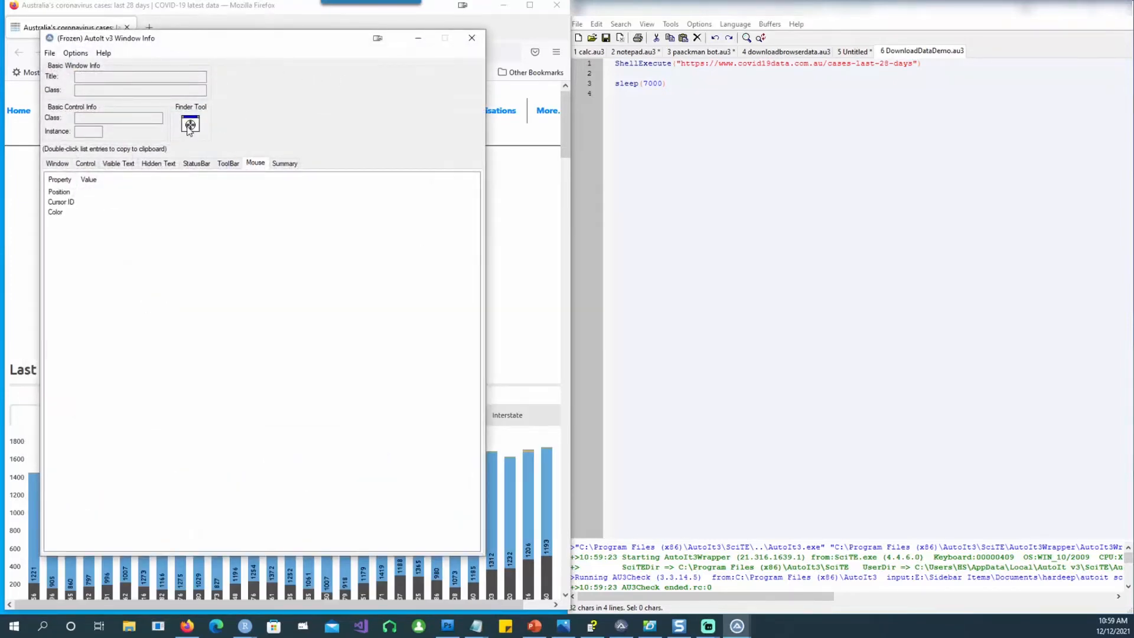
Browse the Visible Text, ToolBar and Summary details, then return to the Mouse position readout
click(118, 163)
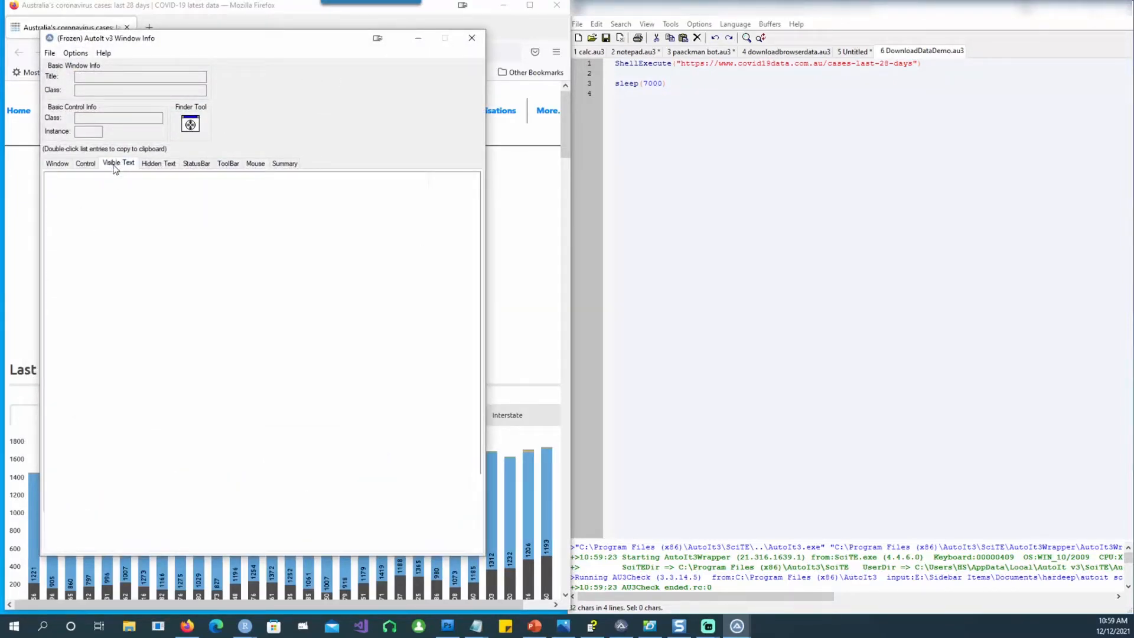
click(196, 163)
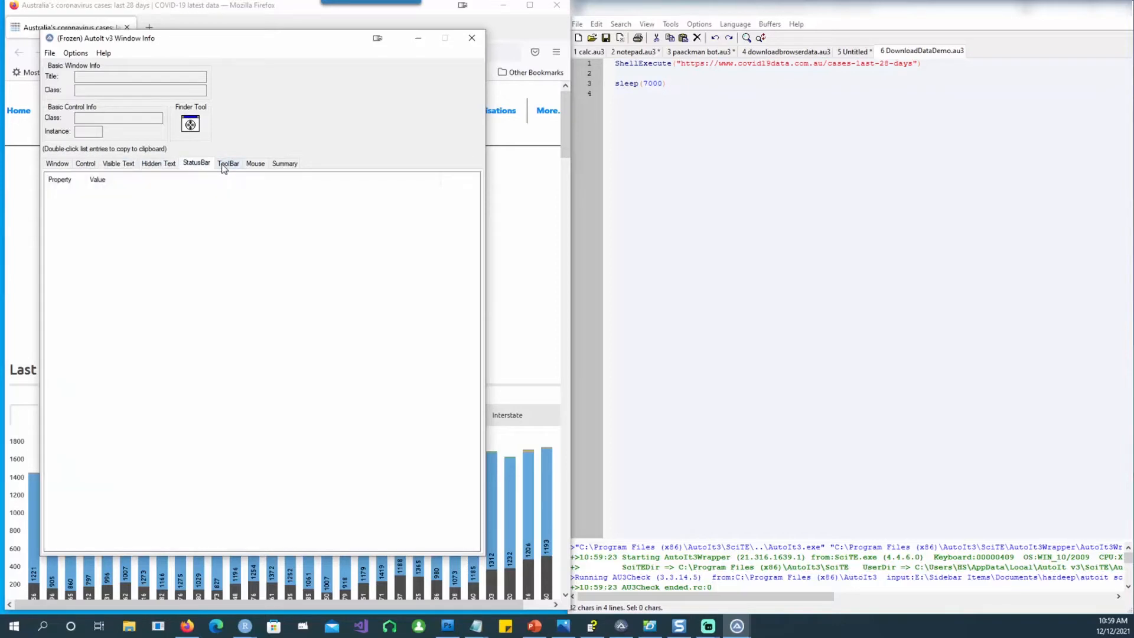
click(285, 163)
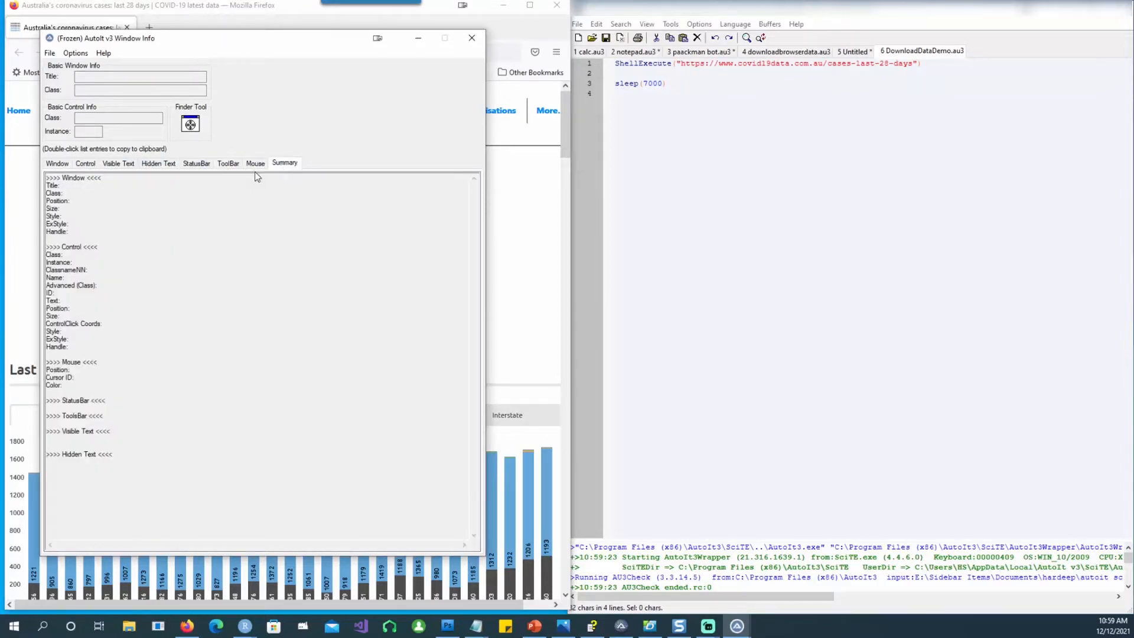
click(255, 163)
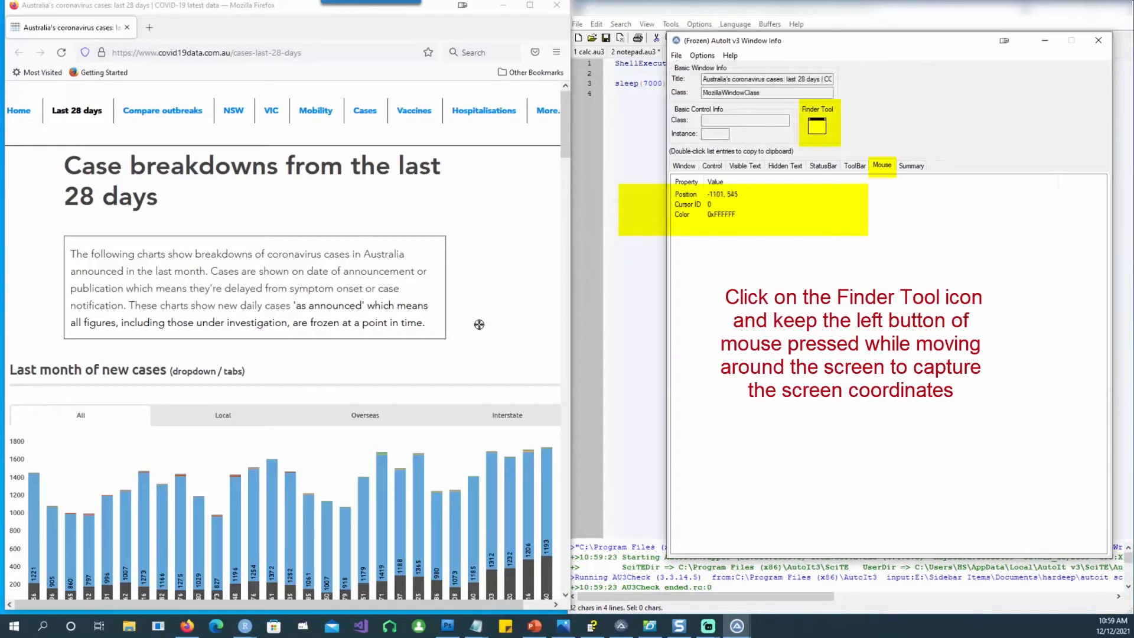
mouse_move(297, 504)
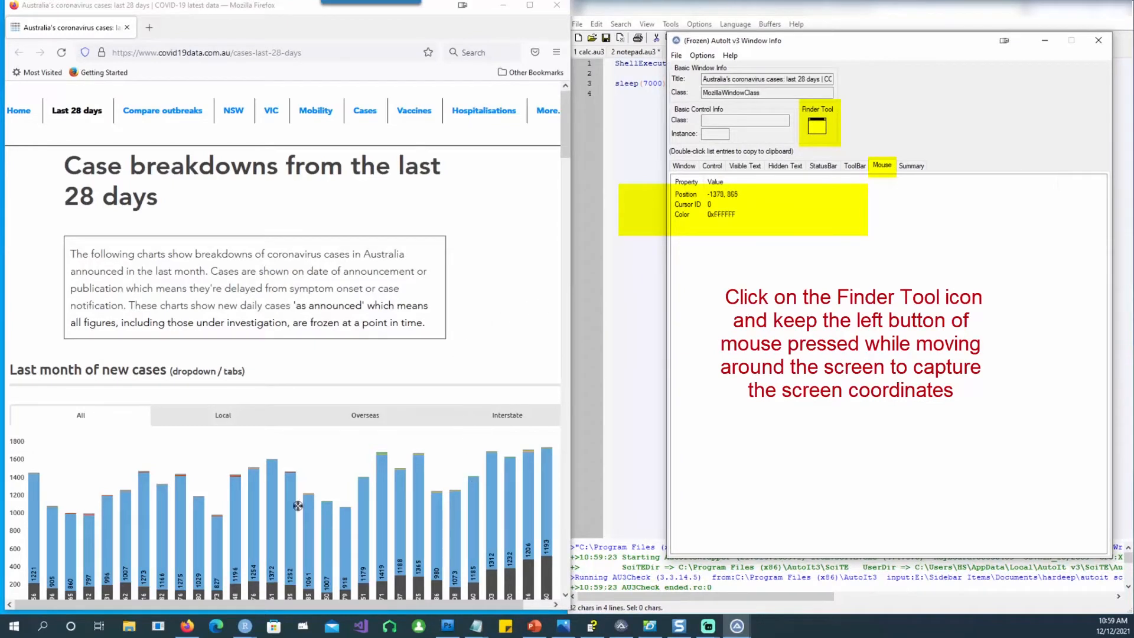
mouse_move(566, 595)
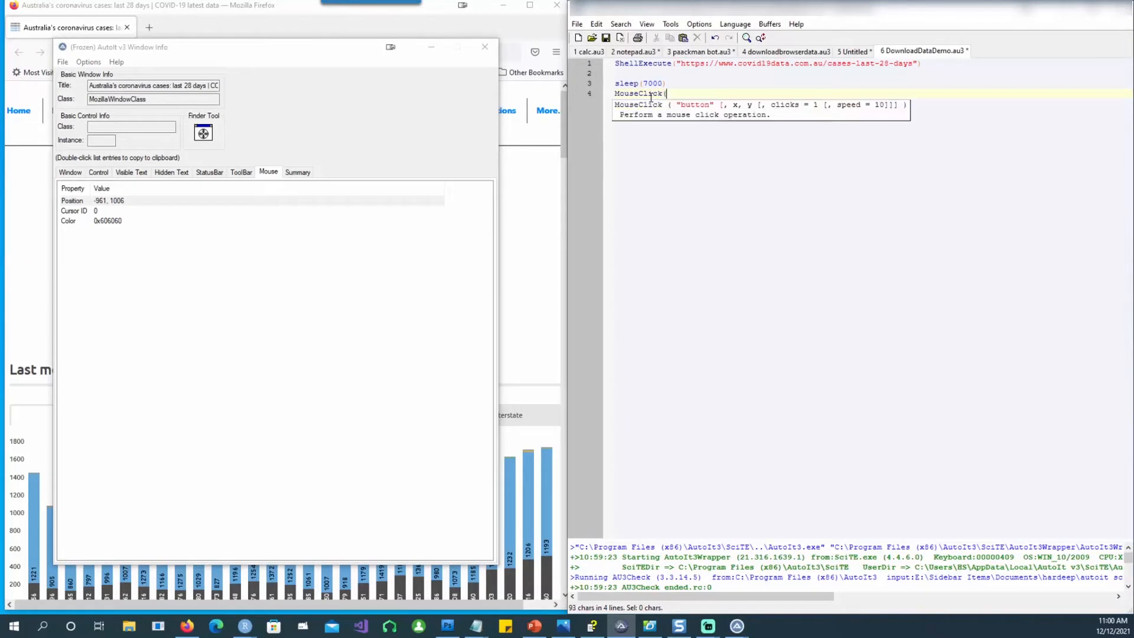
Complete MouseClick("left",-961, 1006), run it, and add sleep(1000) after it
text("left)
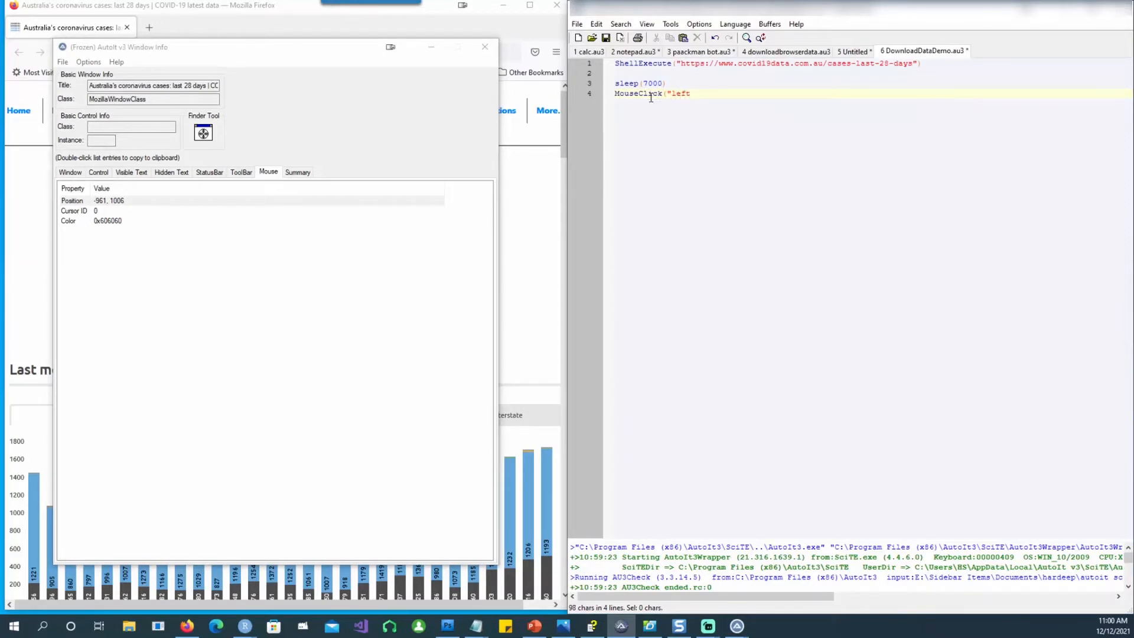
text(,-961, 1006))
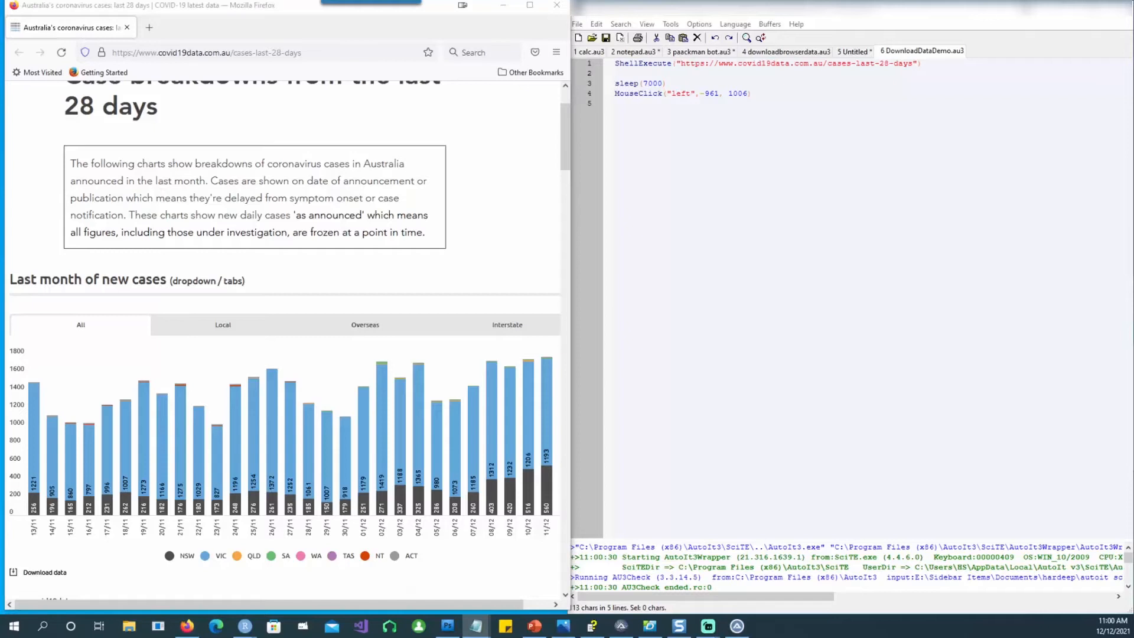
click(658, 136)
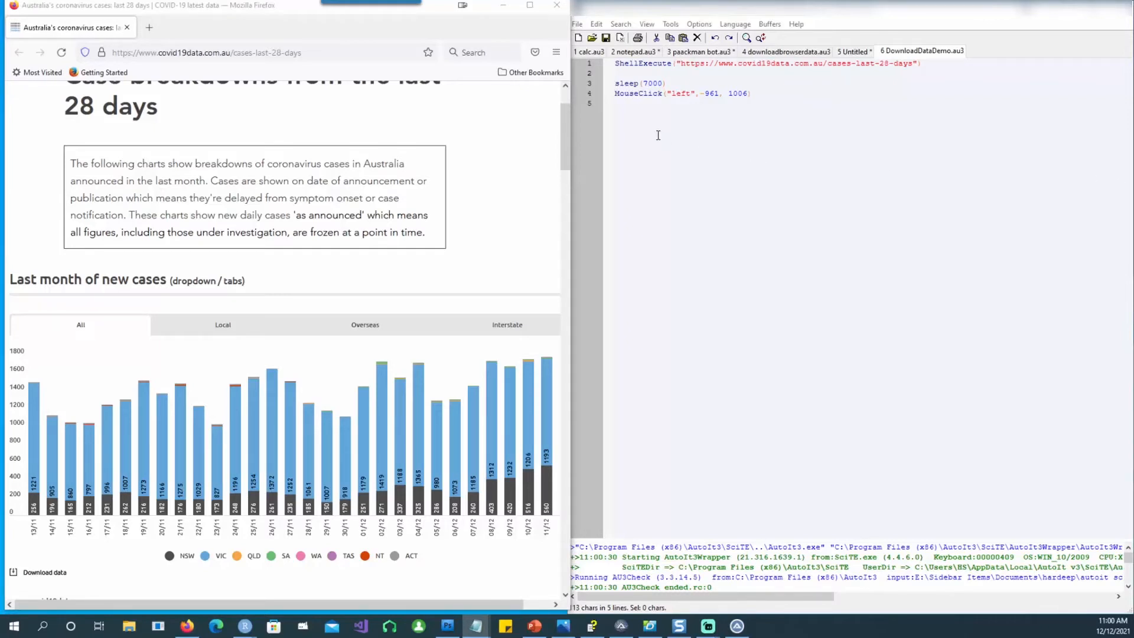
text(sleep(1000))
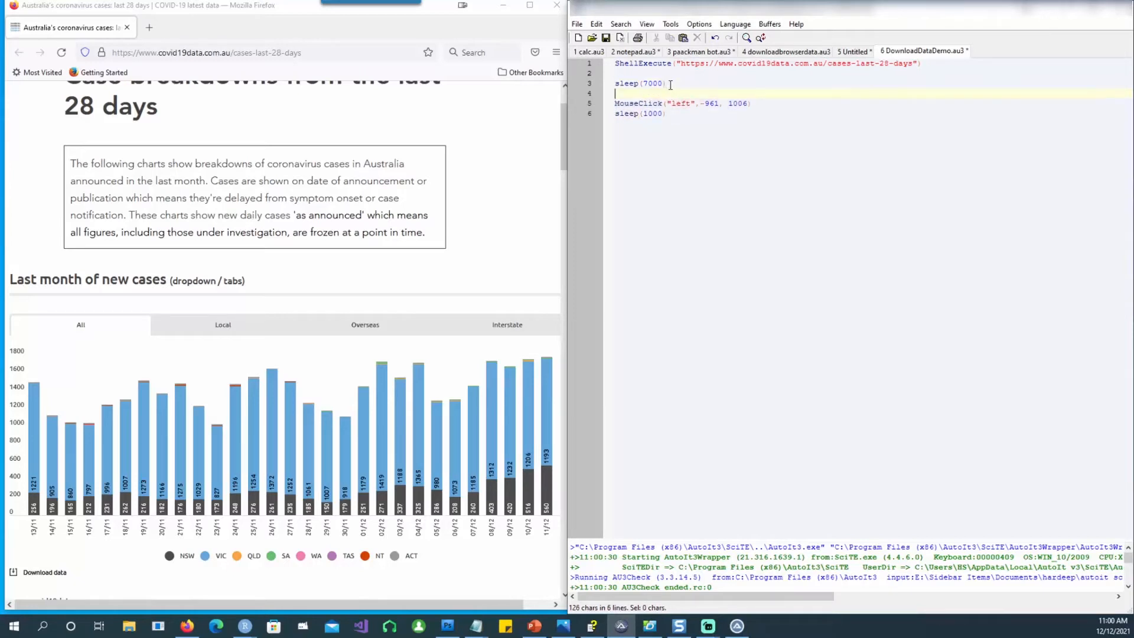
Add two more MouseClick("left",-961, 1006) lines with one-second pauses and run the script
text(MouseClick("left",-961, 1006))
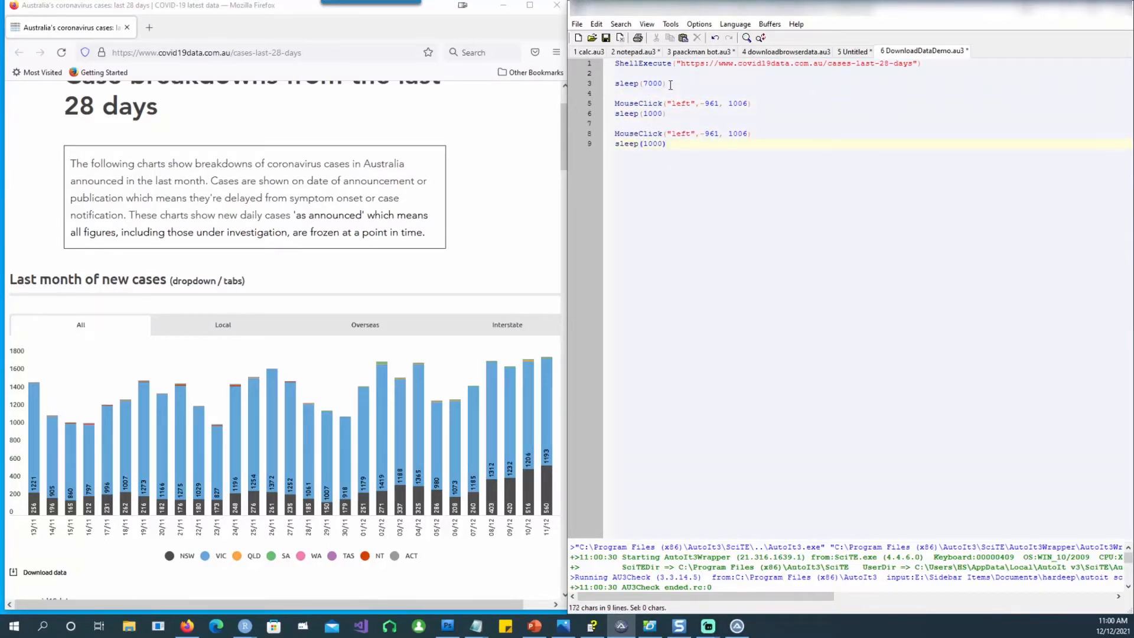
text(MouseClick("left",-961, 1006))
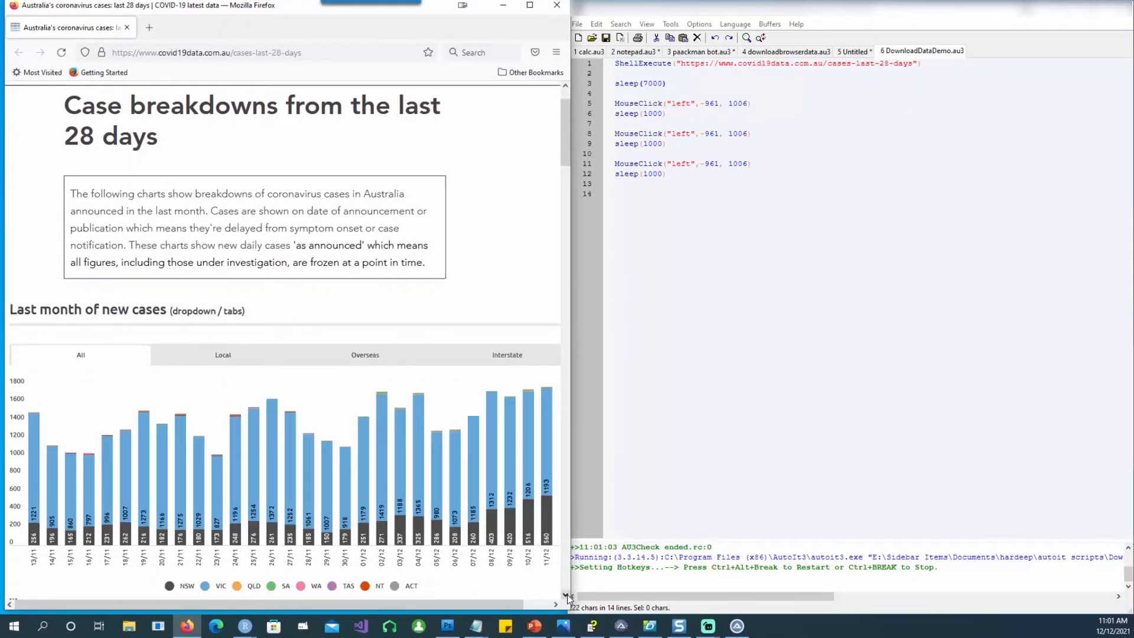
scroll(down, 3)
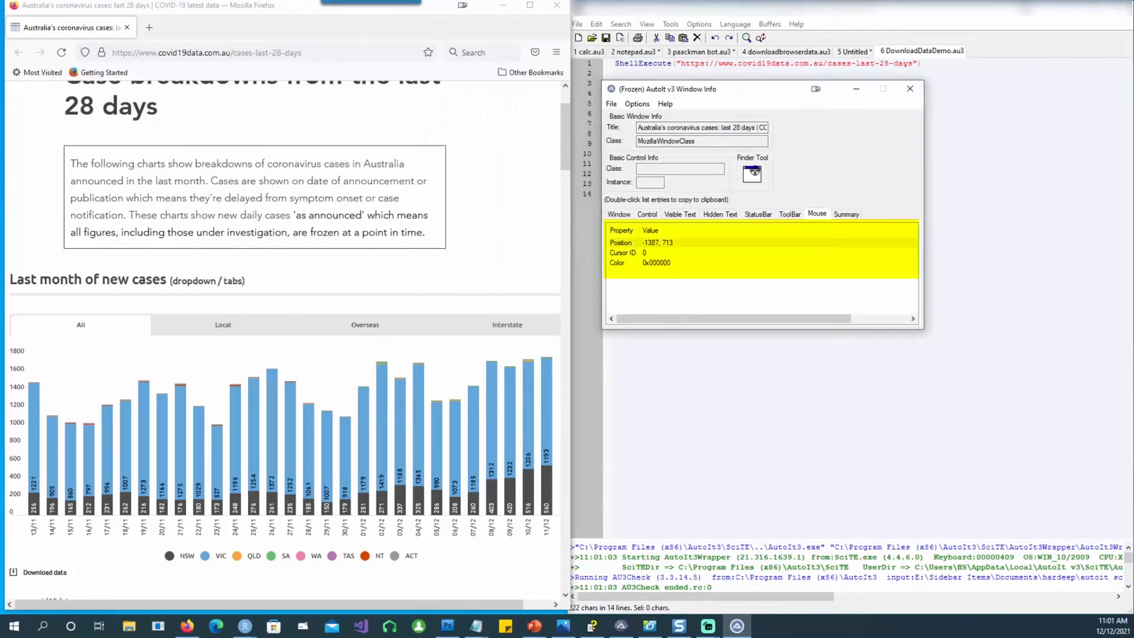
mouse_move(71, 542)
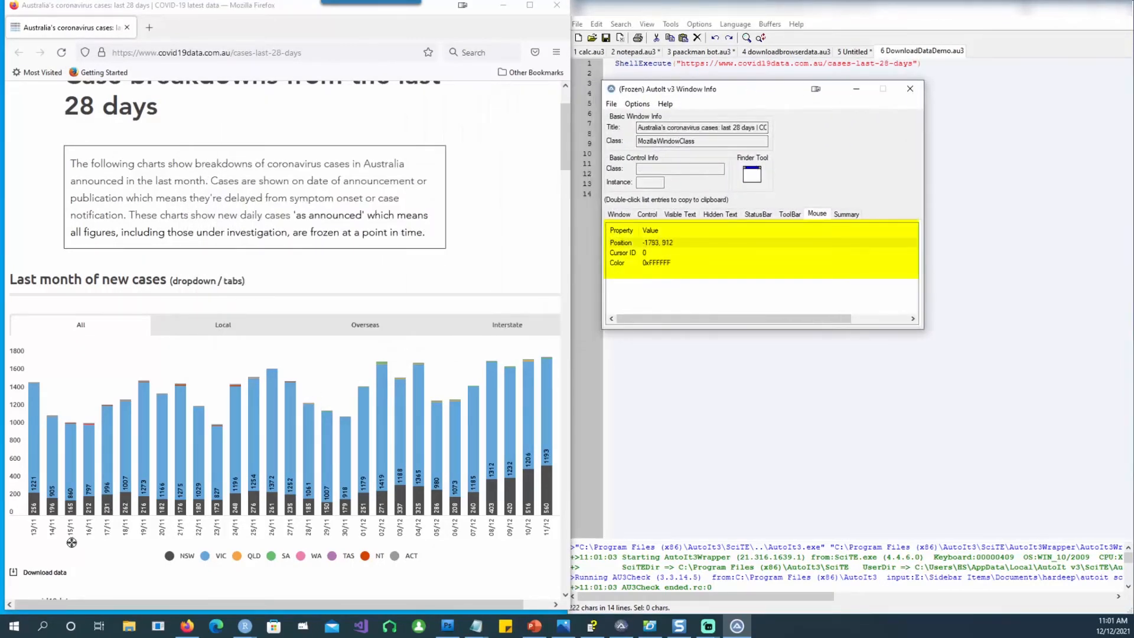
mouse_move(34, 570)
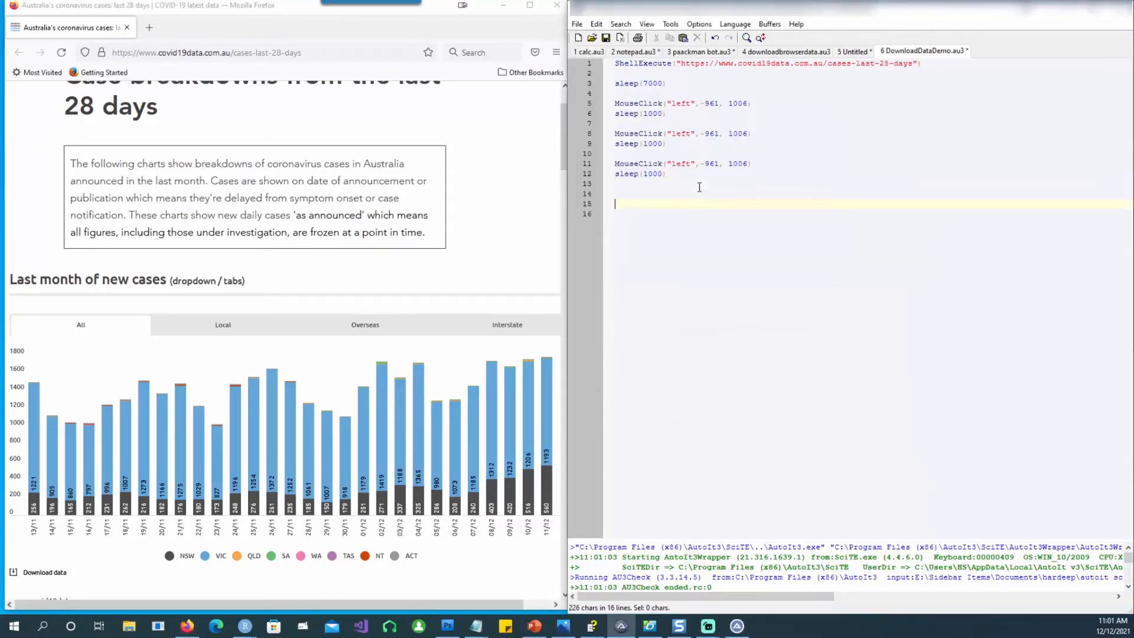
Add MouseClick("left", -1857, 972) followed by sleep(1000) to the script
text(Mou)
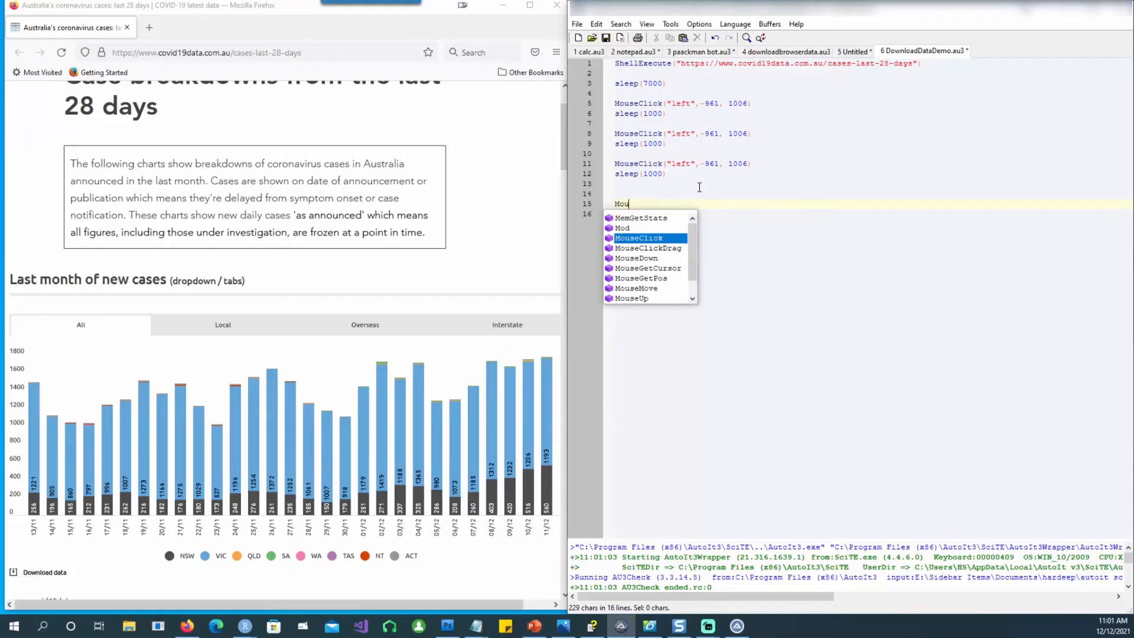
text(MouseClick(")
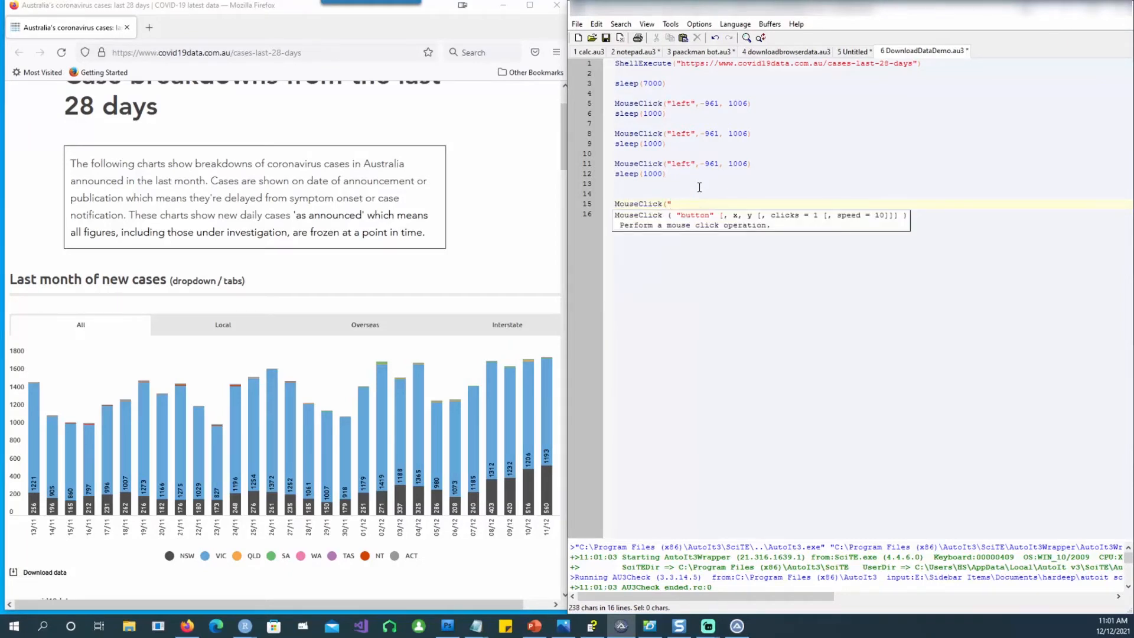
text(left")
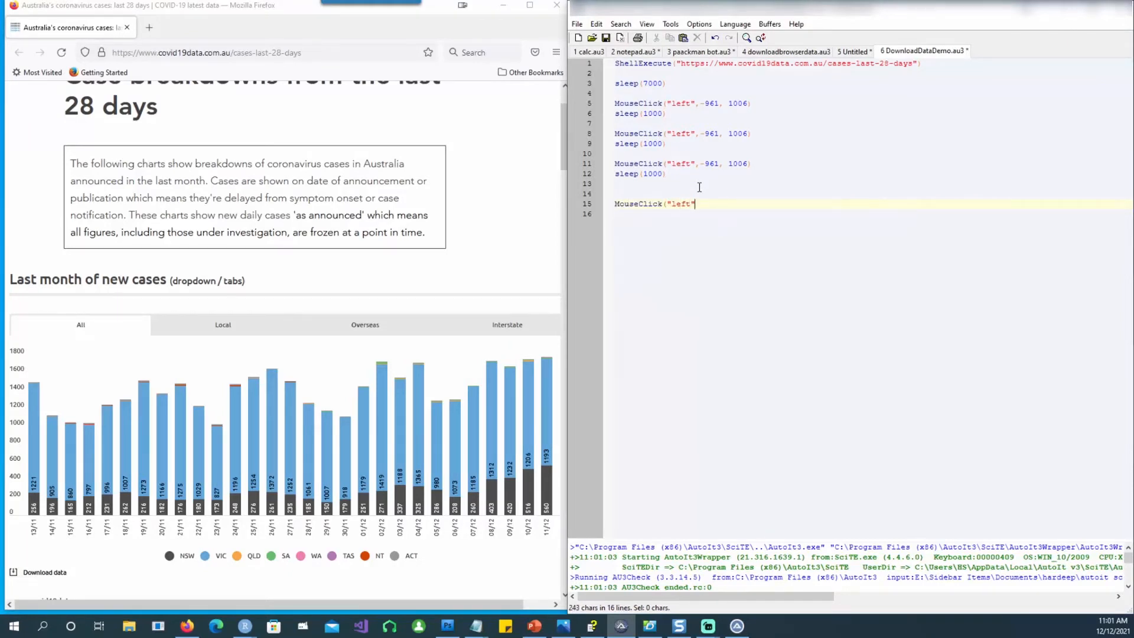
text(,-1857, 972)
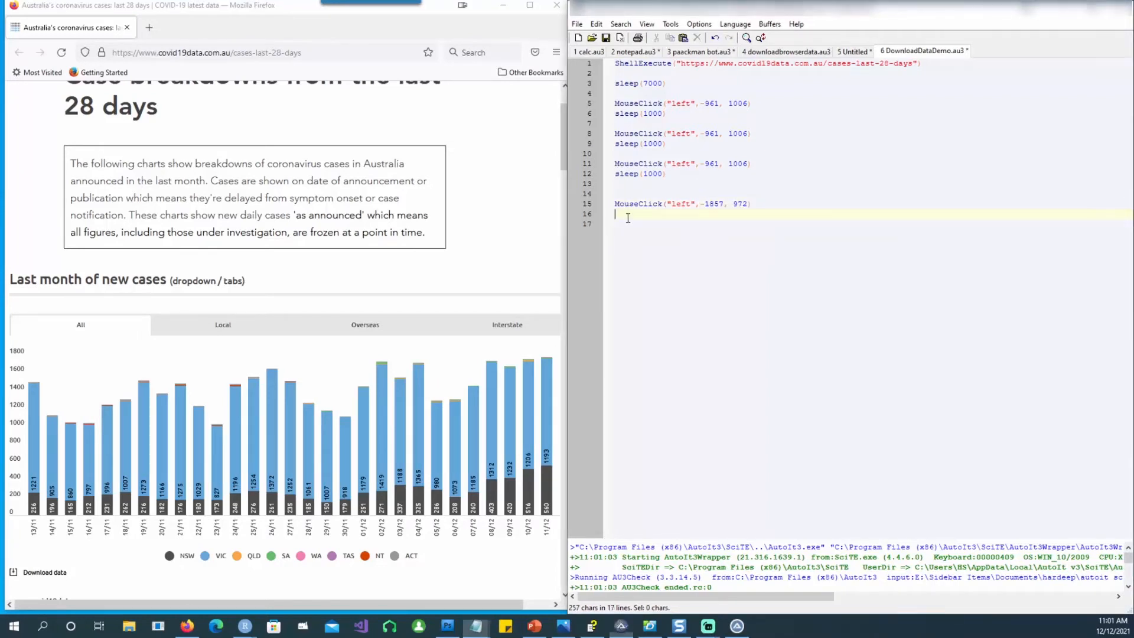
text(sleep(1000))
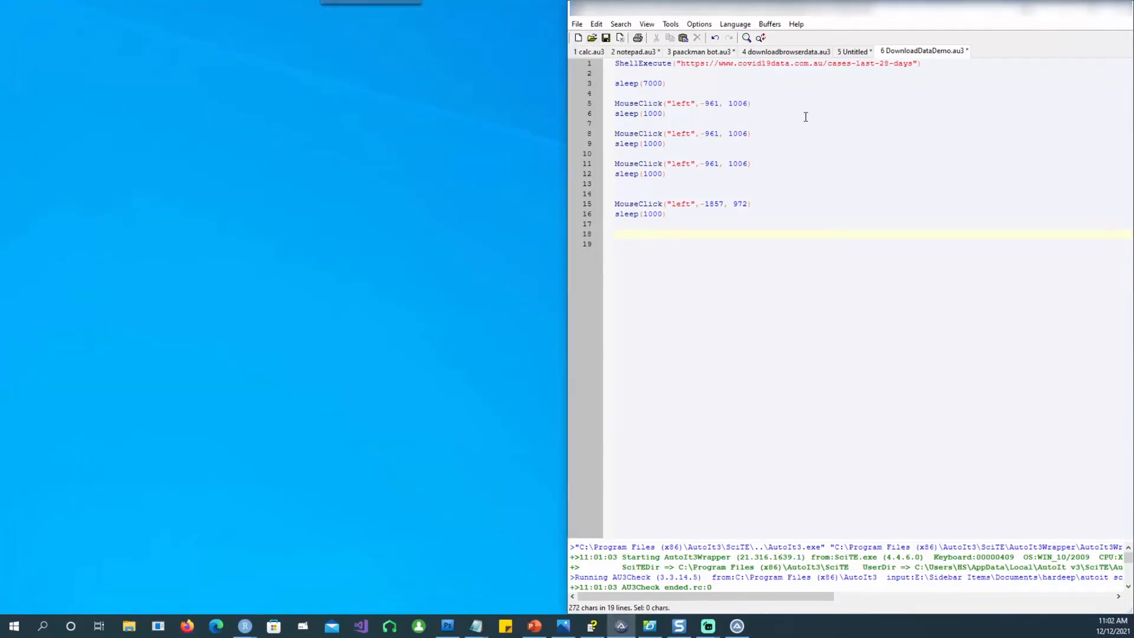
Run the script with Go (F5) to test the new Download click
click(753, 103)
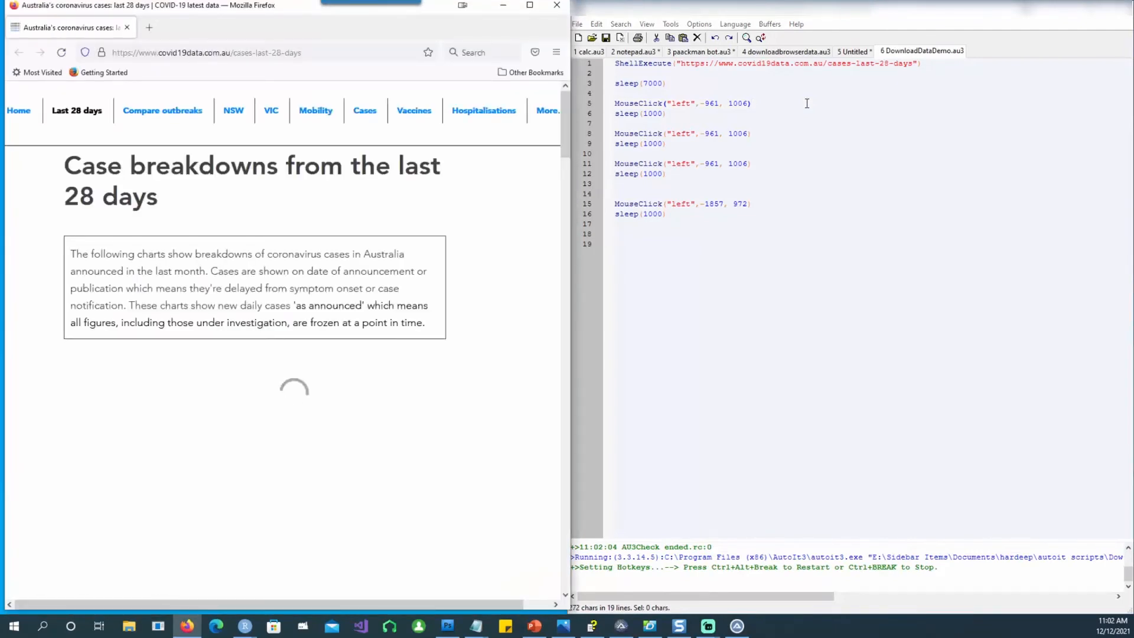
scroll(down, 3)
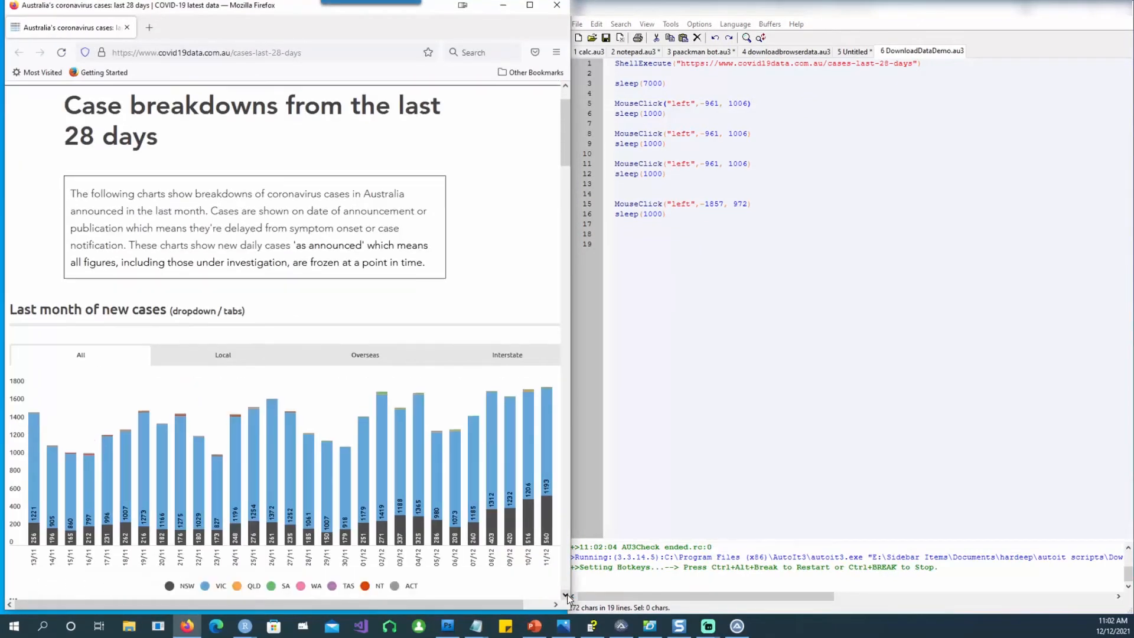
click(44, 573)
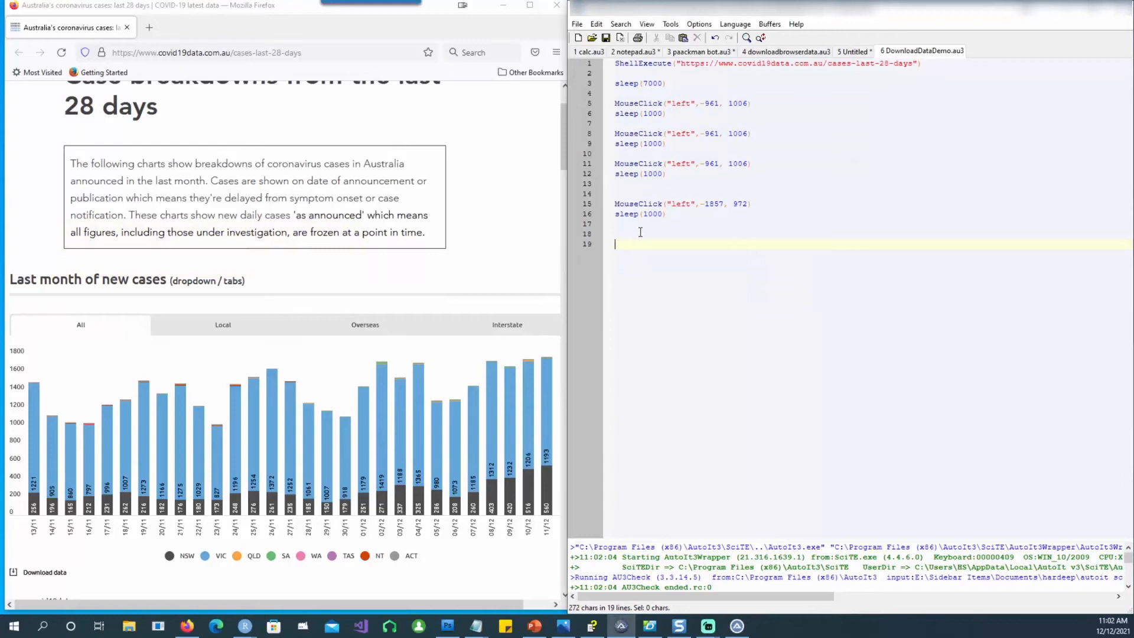
Add MouseClick("left", -603, 473) with sleep(2000) and rerun the script
text(MouseClick()
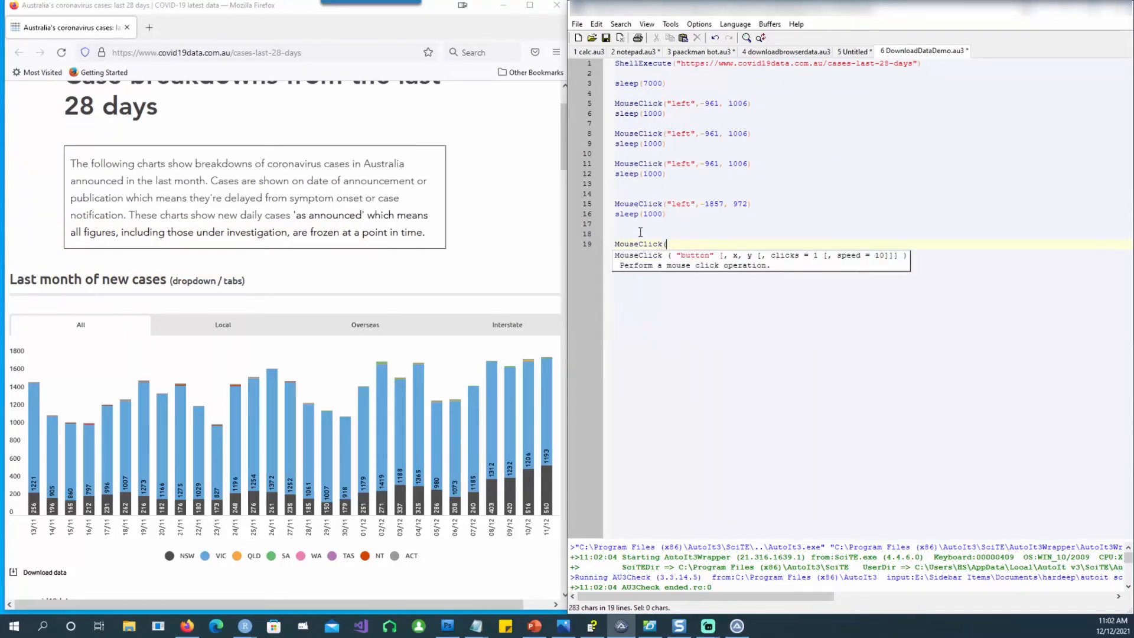
text("left",-603, 473))
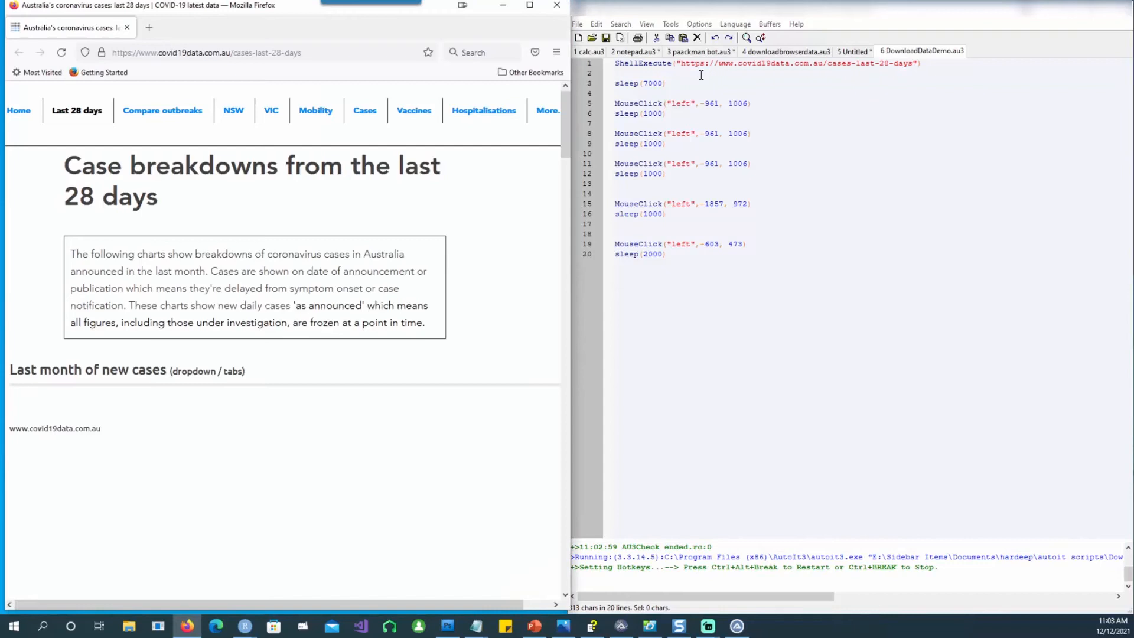
scroll(down, 3)
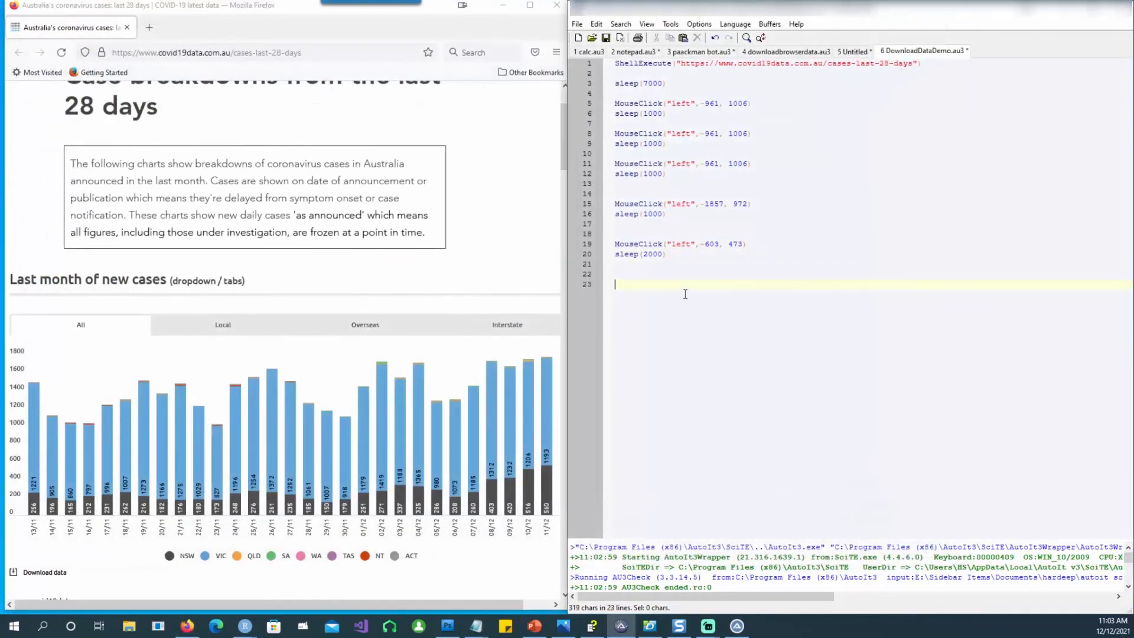
text($myFileName = @MIN & @HOUR & @MDAY & @MON & @YEAR & "CovidData.csv")
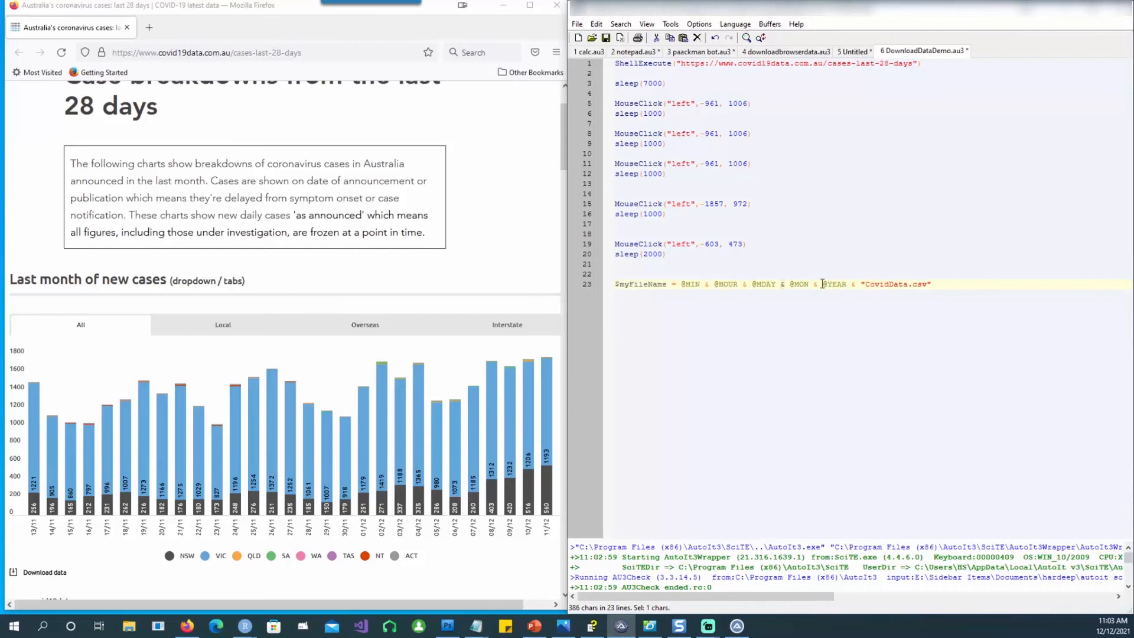
click(933, 284)
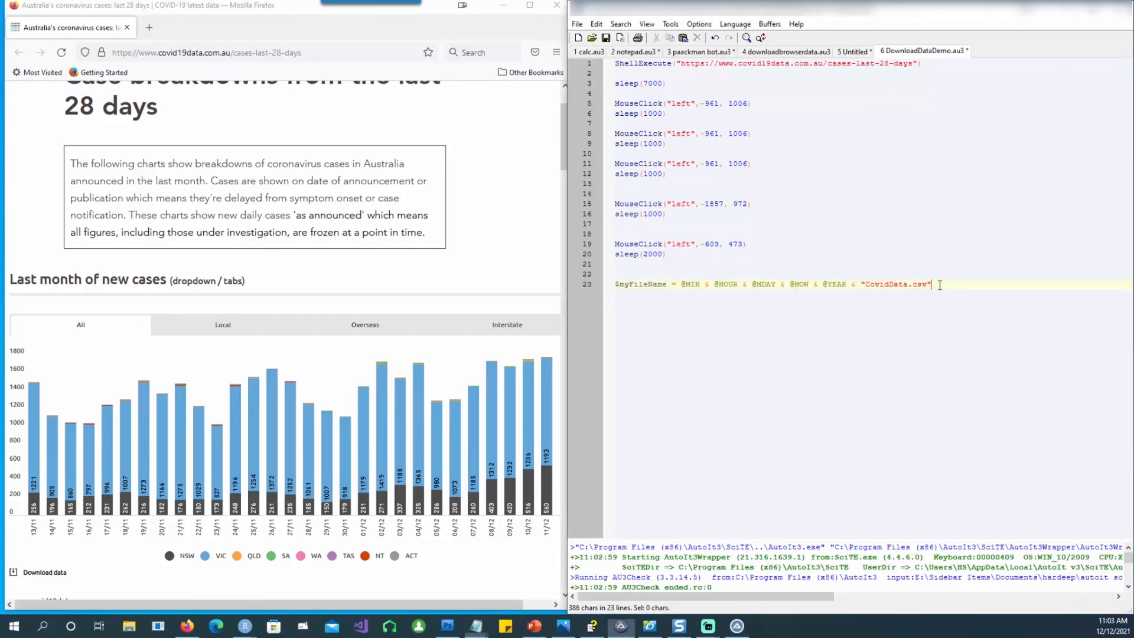
text(Send($myFileName))
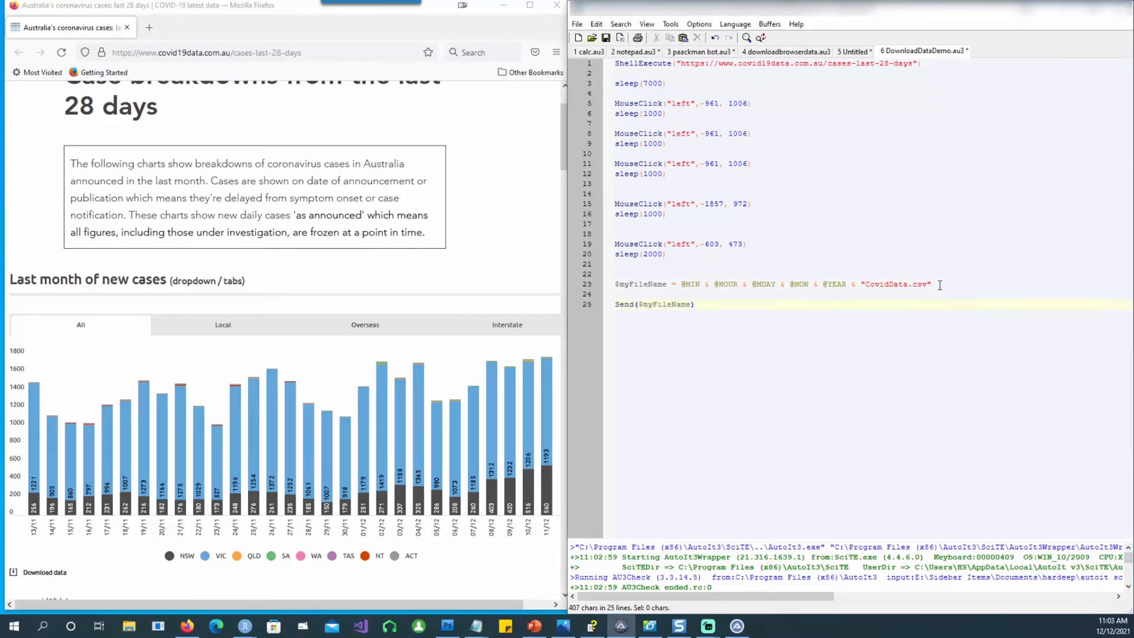
Follow the file name with sleep(2000) and Send("{Enter}") to confirm the save
key(enter)
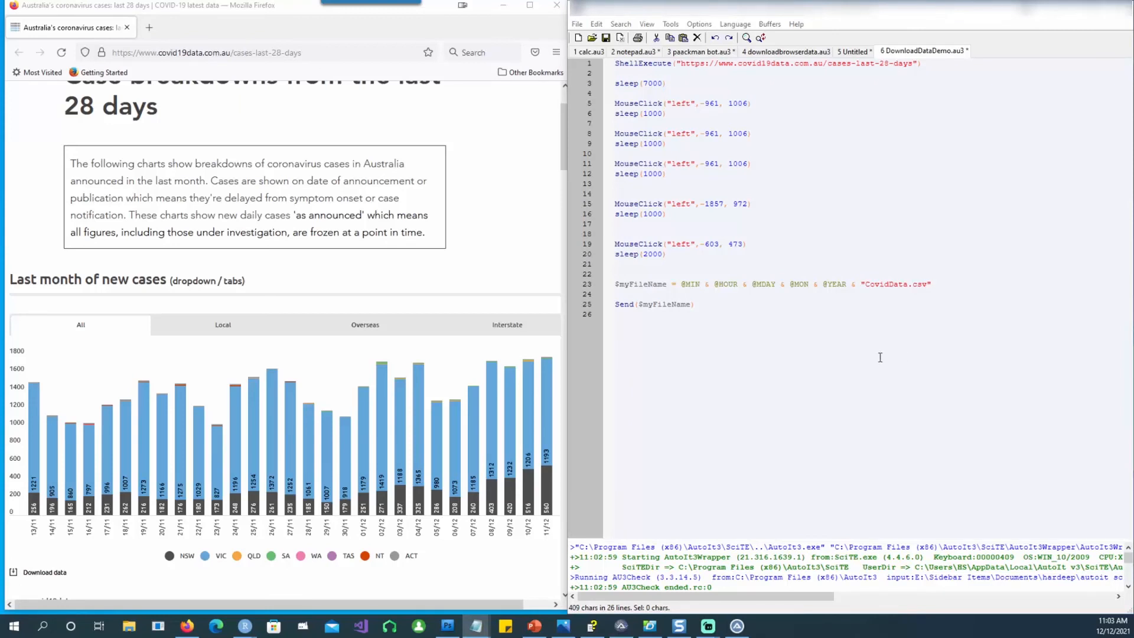
text(sleep(2000))
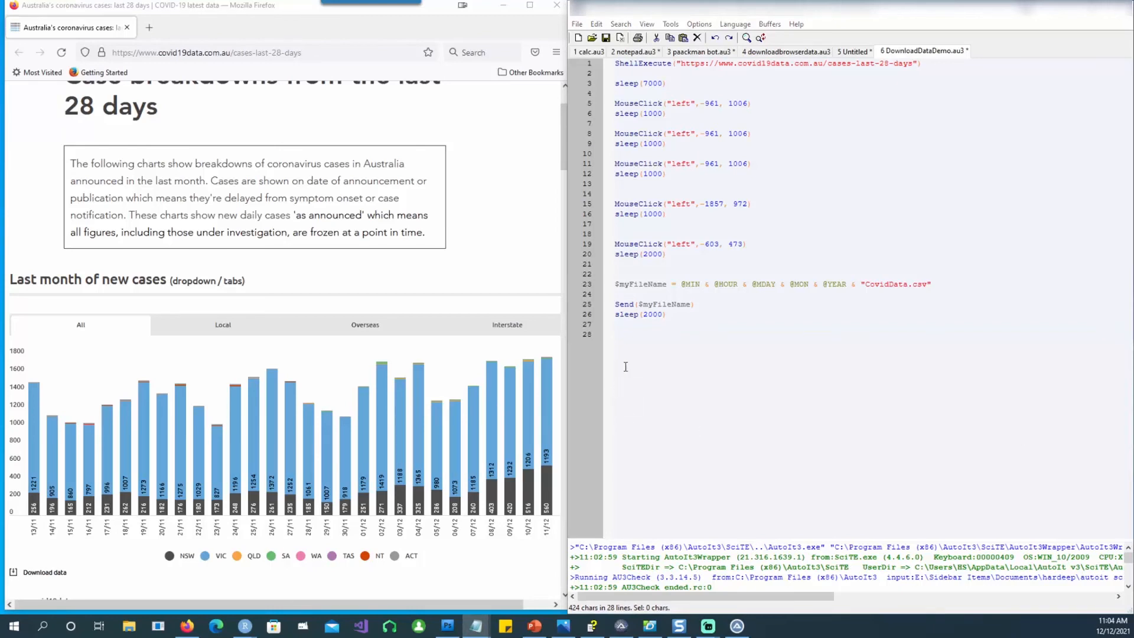
text(Send("{Enter}"))
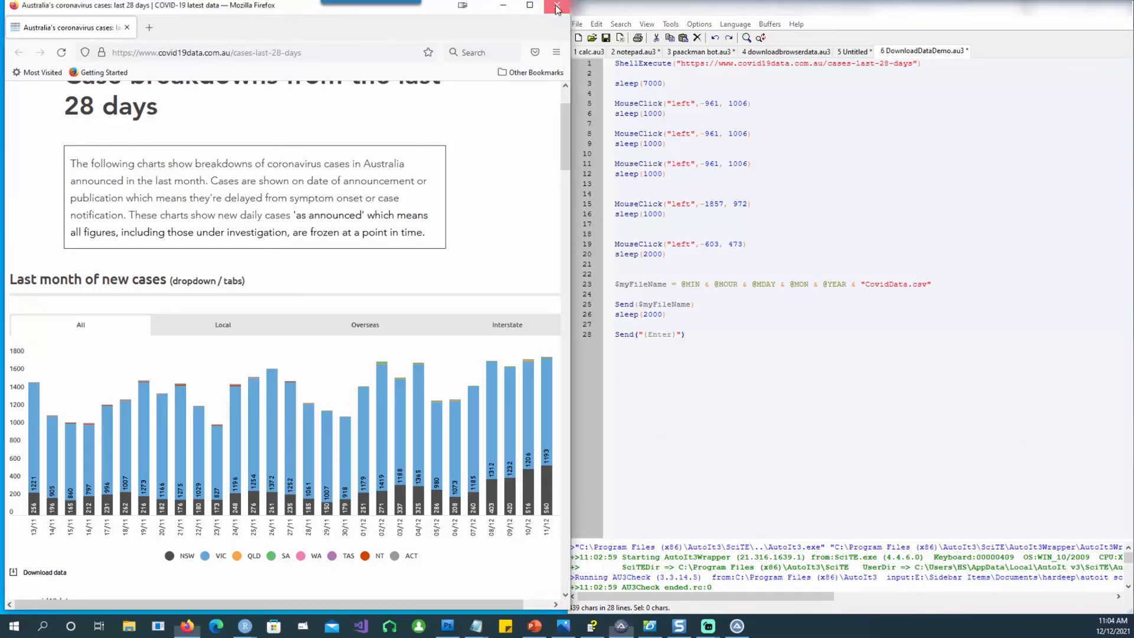
Close Firefox and run the script so it reaches the Save dialog with the CovidData.csv name
click(669, 24)
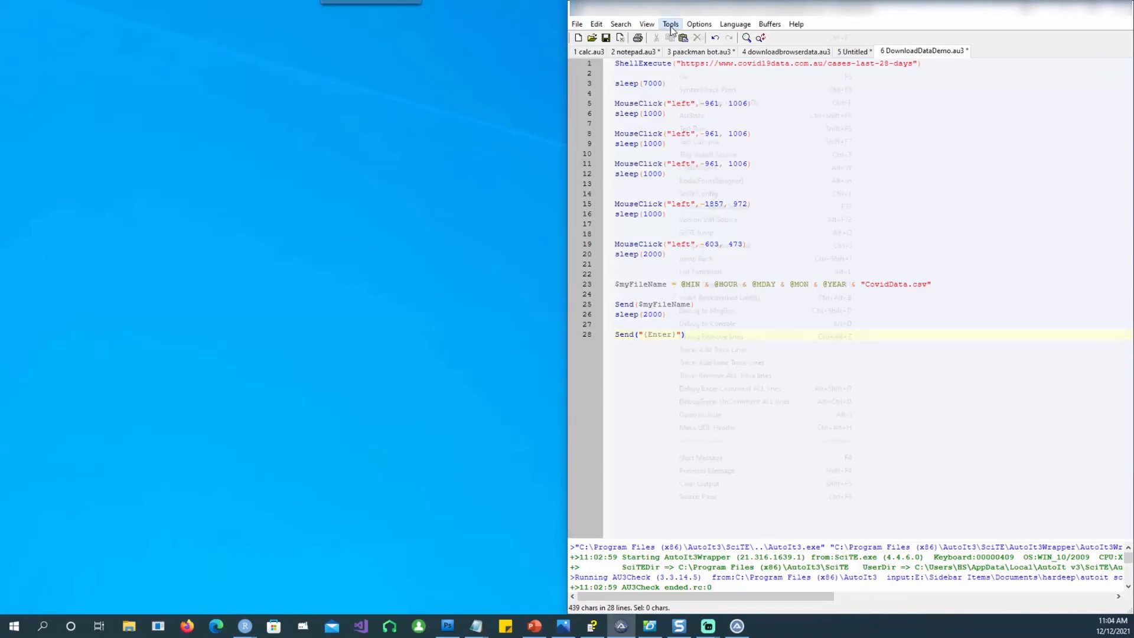
click(669, 23)
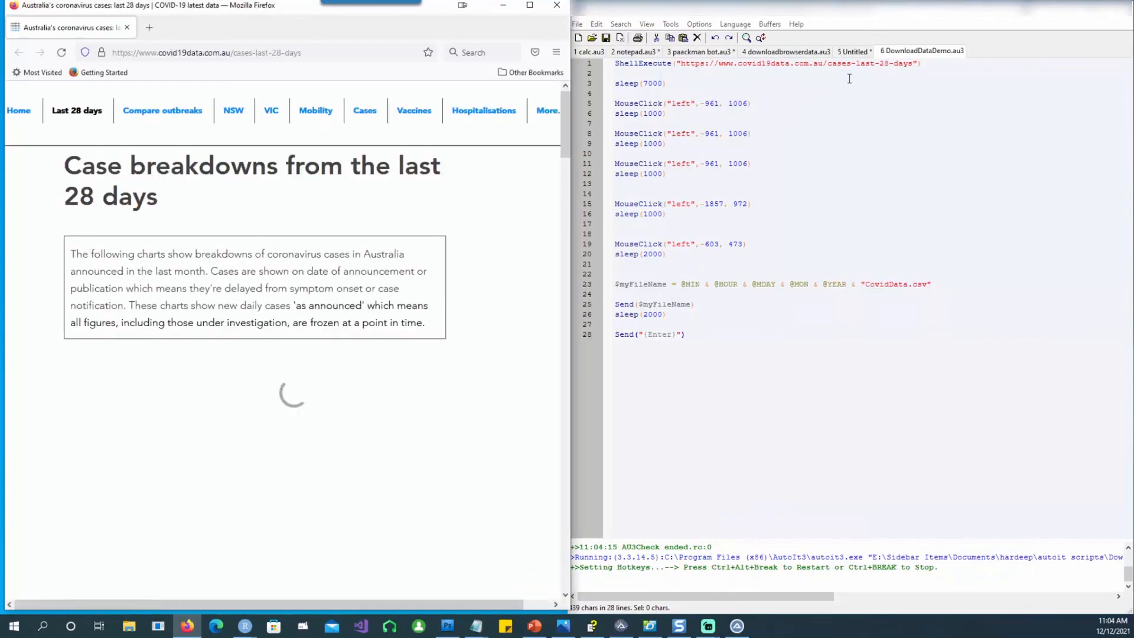
scroll(down, 3)
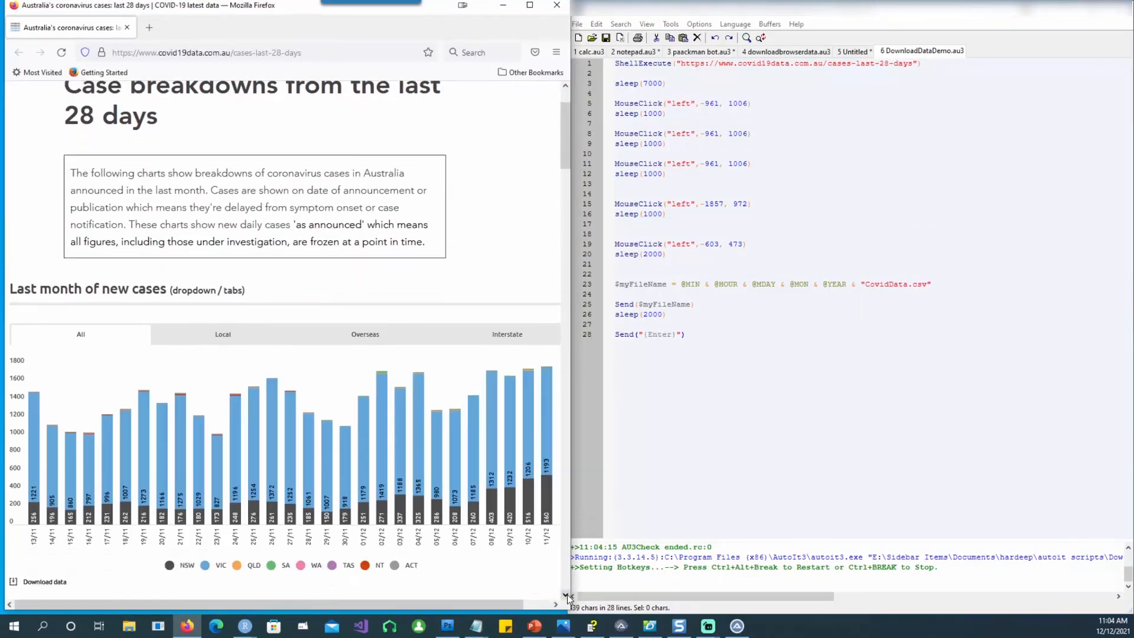
scroll(down, 3)
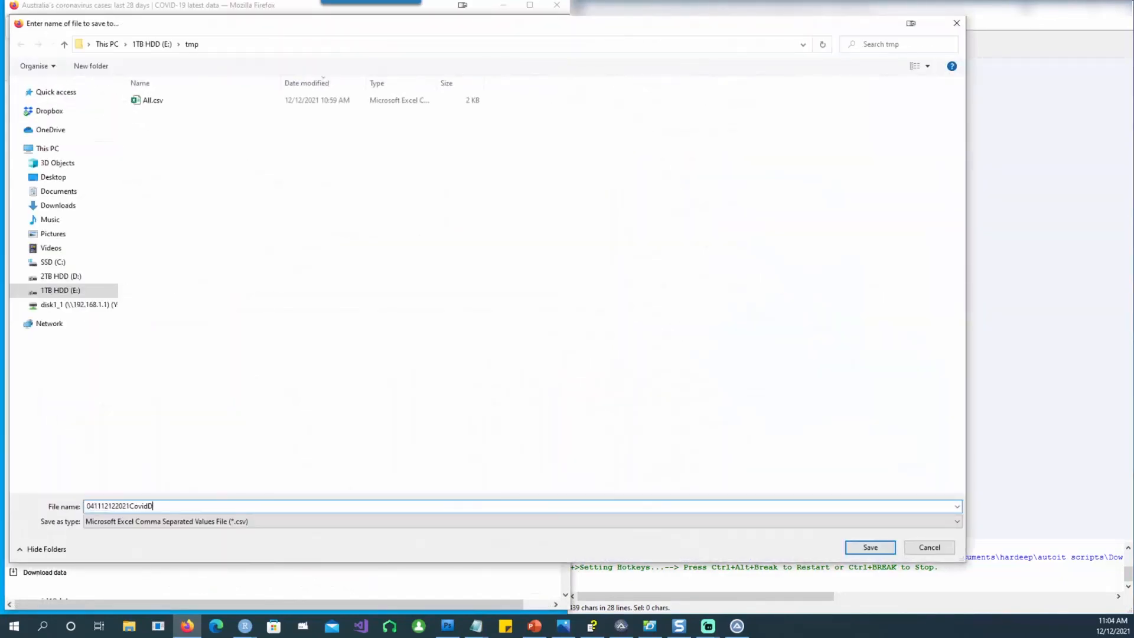
text(ata.csv)
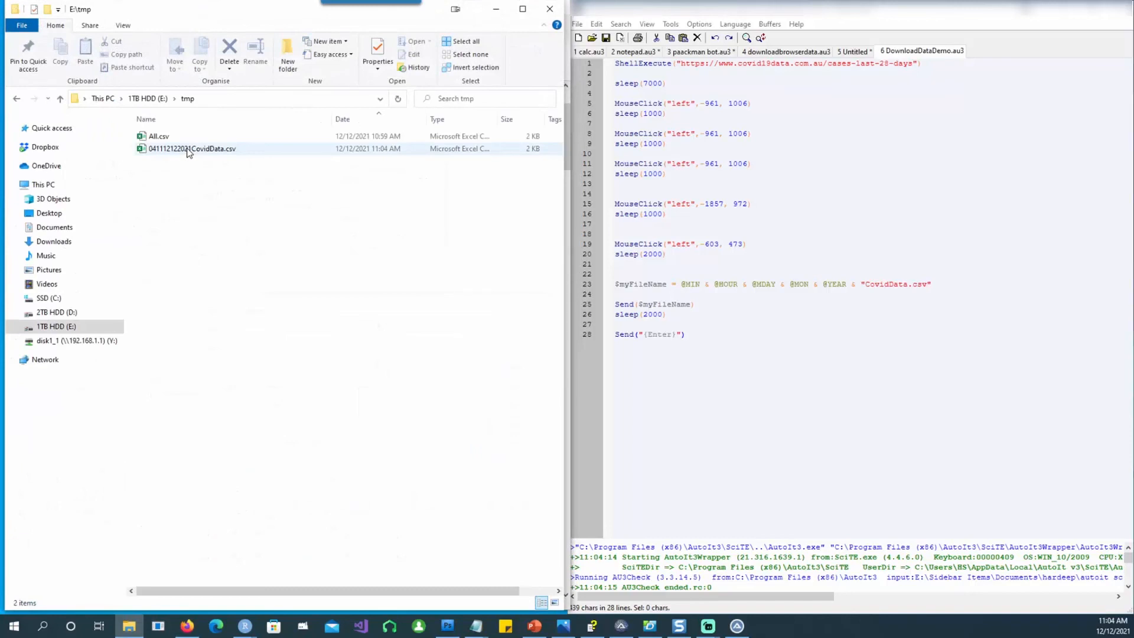
mouse_move(192, 149)
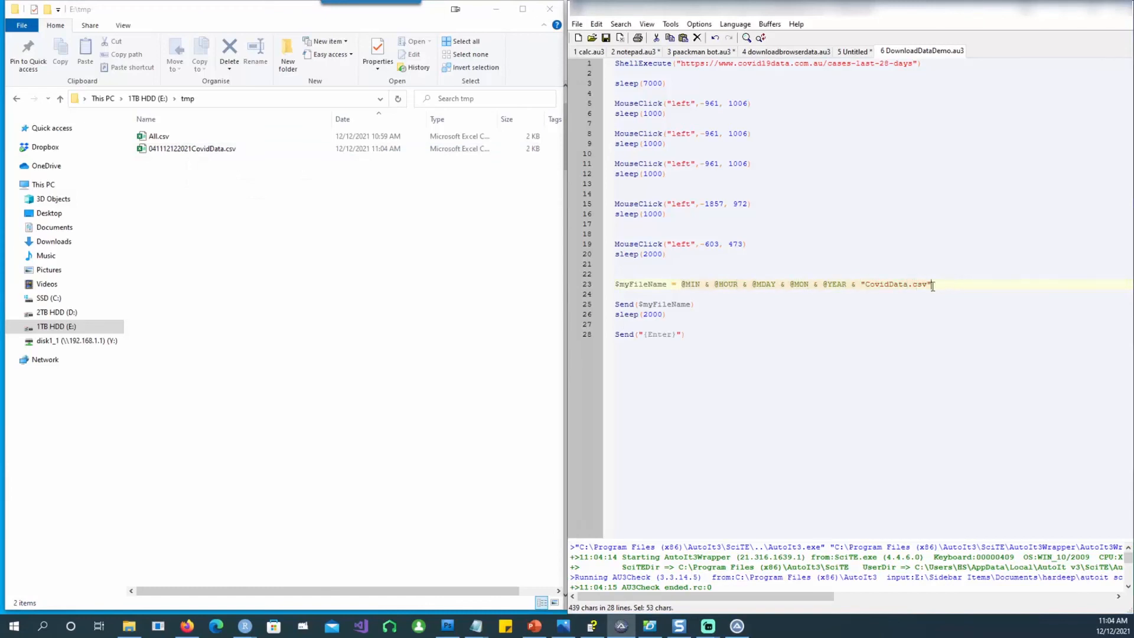
click(192, 149)
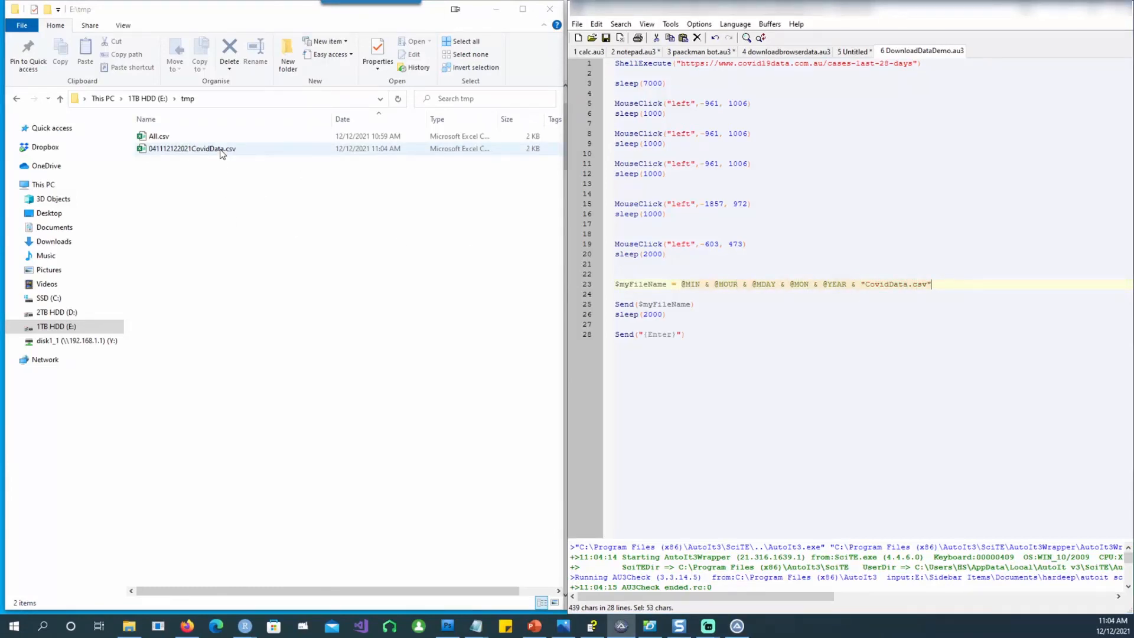